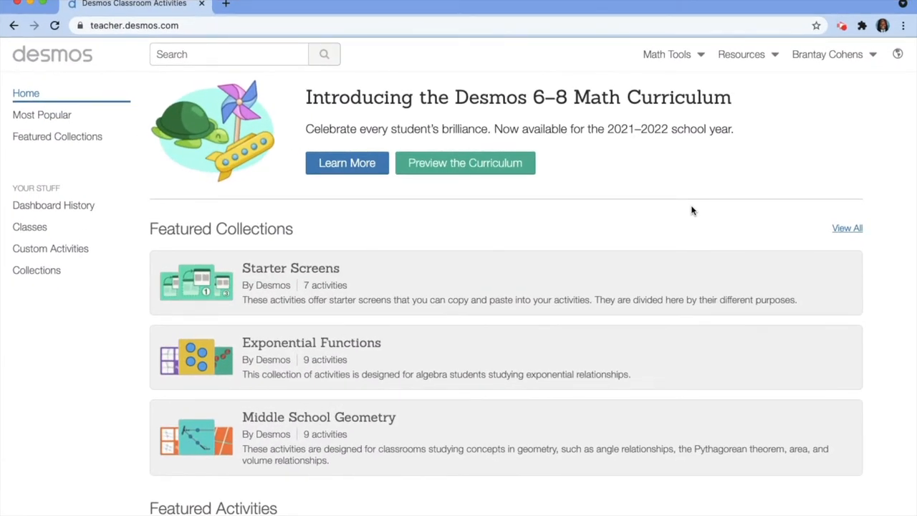
Scroll the teacher home page and go to the empty Custom Activities section.
scroll("down", 3)
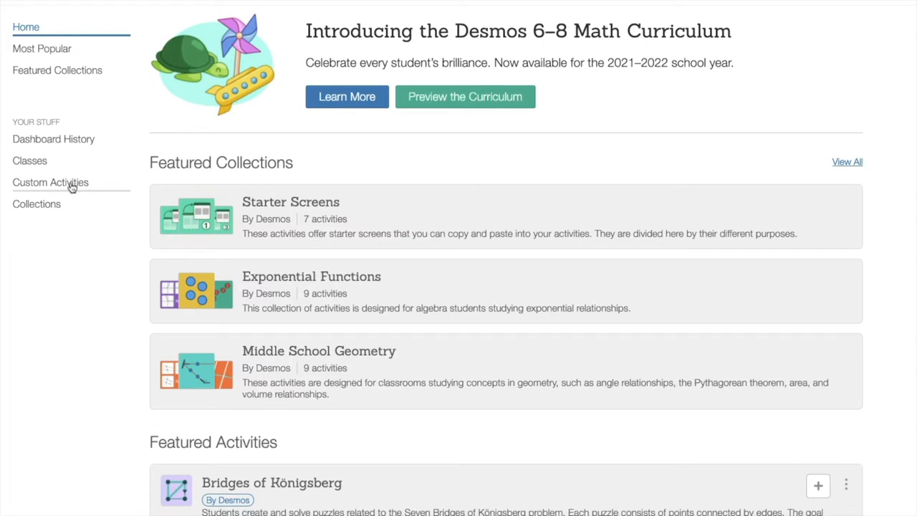
left_click(50, 182)
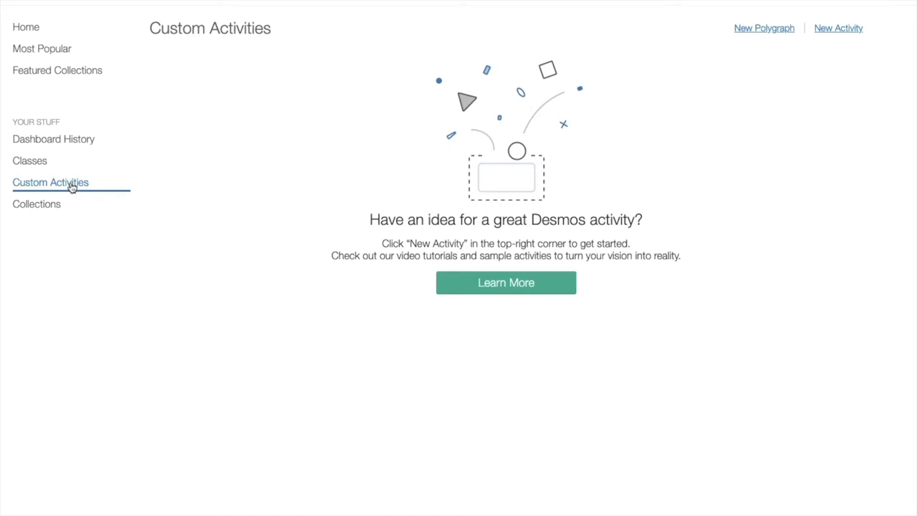
mouse_move(699, 15)
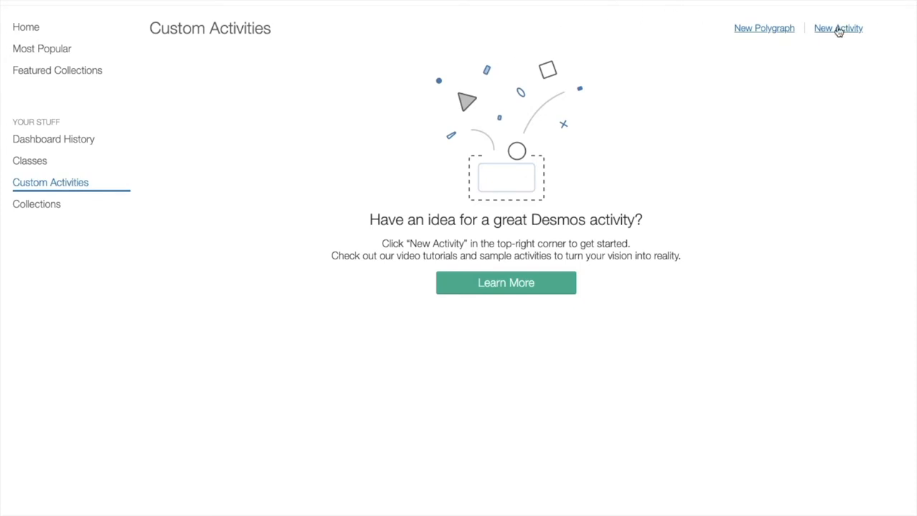
Start a new activity titled 'Evaluating Equations', described as 'Evaluating multi-step equations'.
left_click(838, 28)
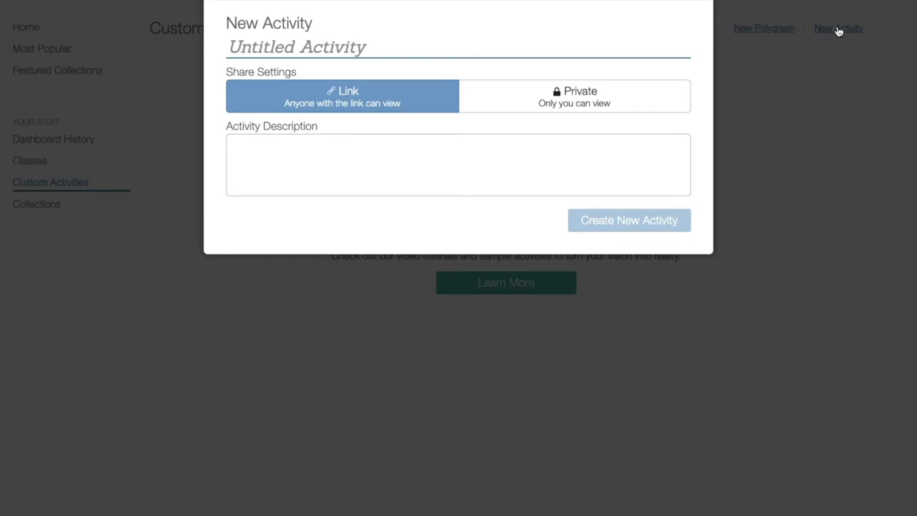
type("Evaluating Equa")
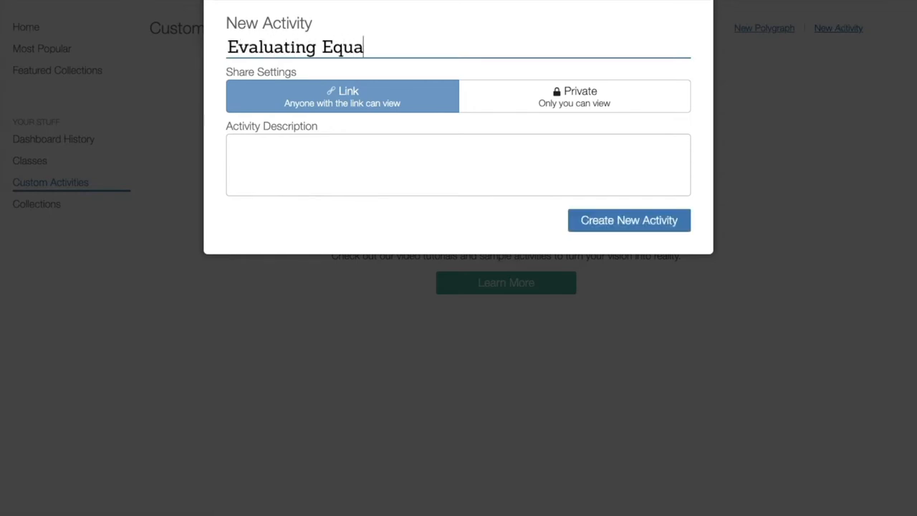
type("tions")
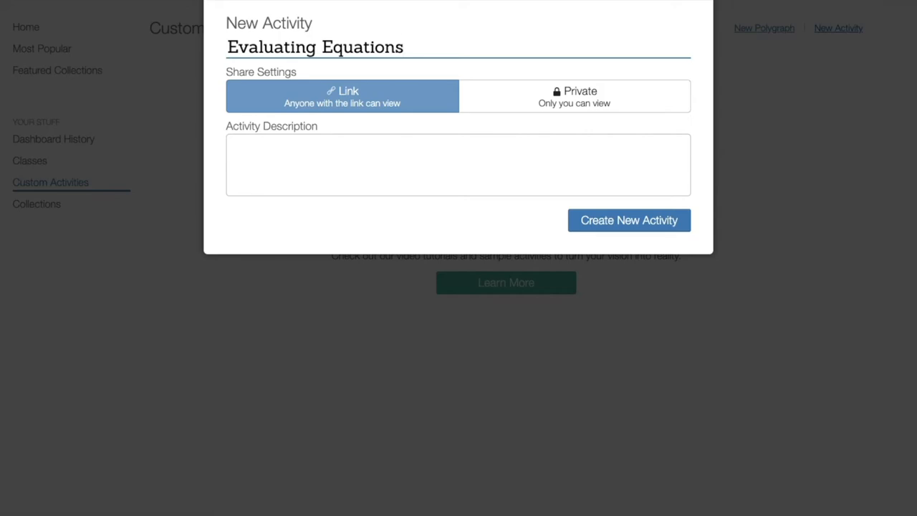
left_click(315, 48)
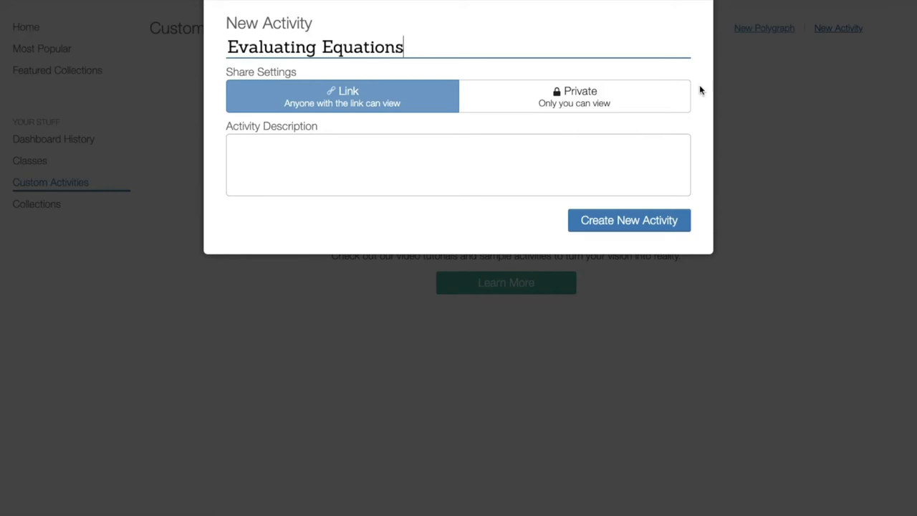
type("Evaluating mu")
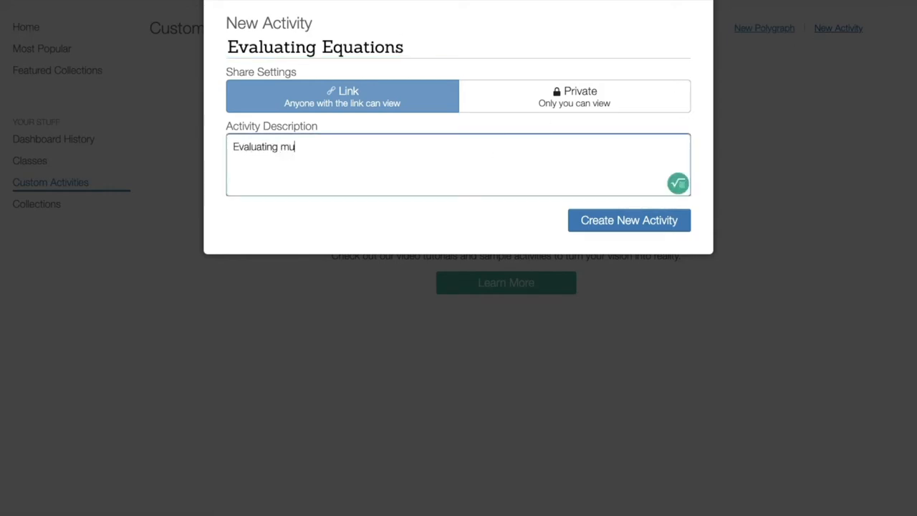
type("lti-s")
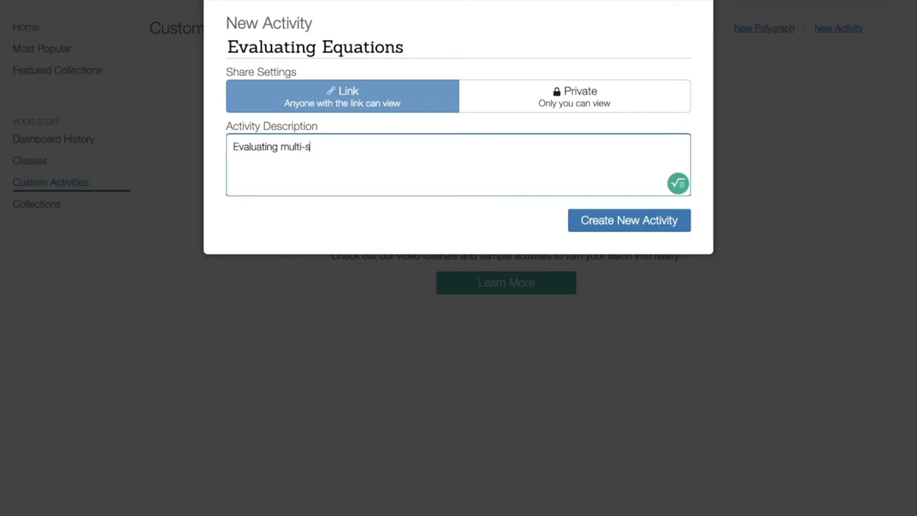
type("tep equations")
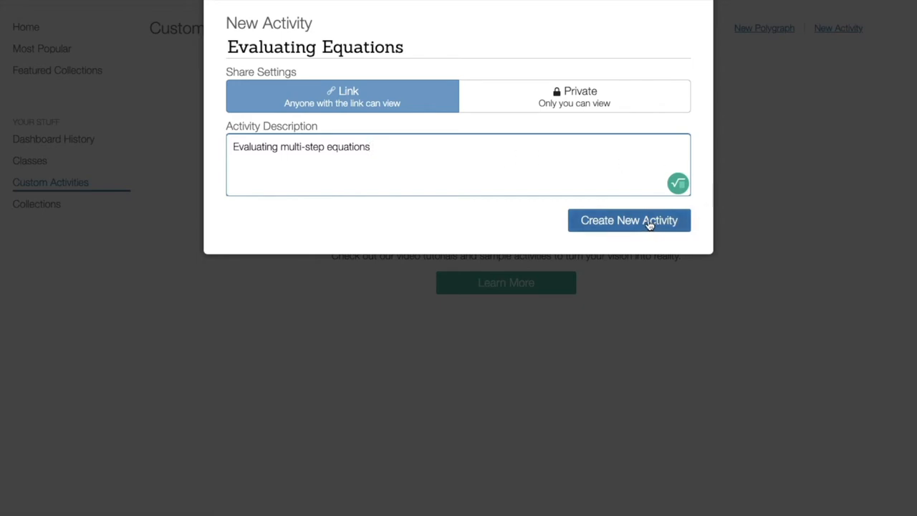
Create the Evaluating Equations activity, opening its editor with one empty screen.
left_click(629, 220)
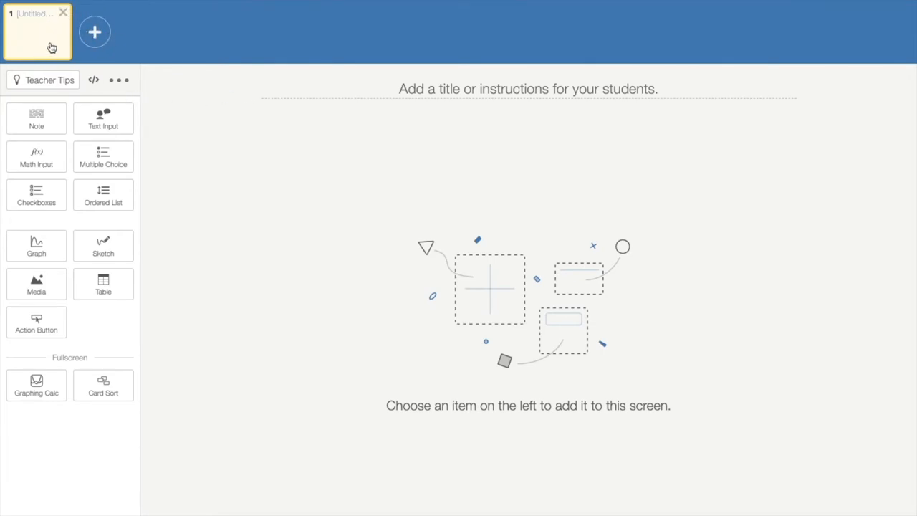
mouse_move(504, 331)
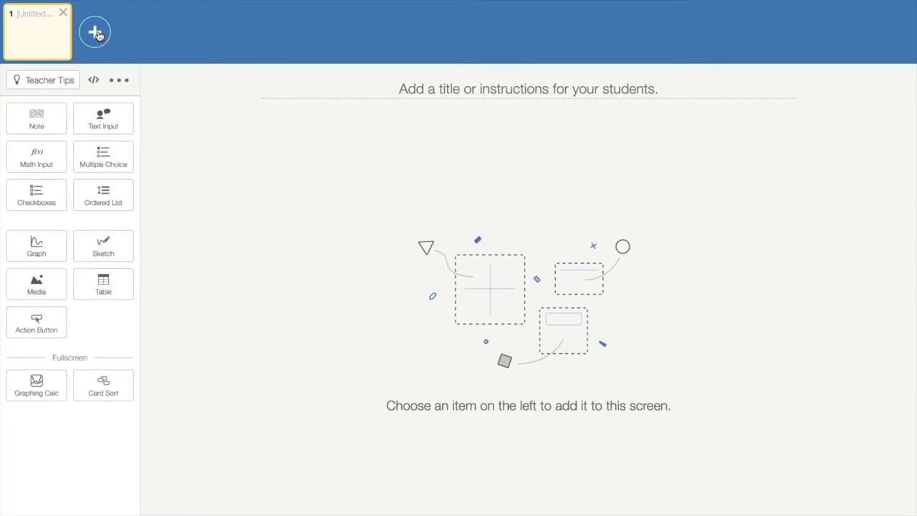
mouse_move(37, 118)
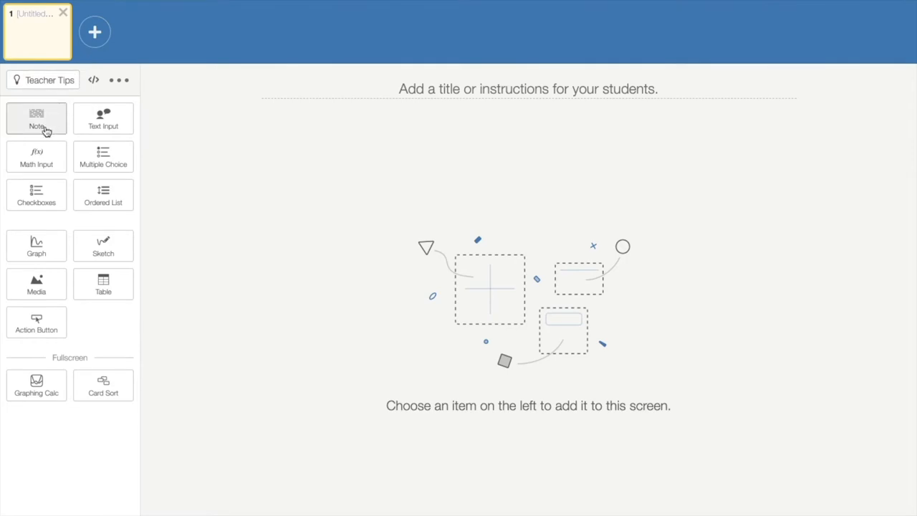
mouse_move(103, 156)
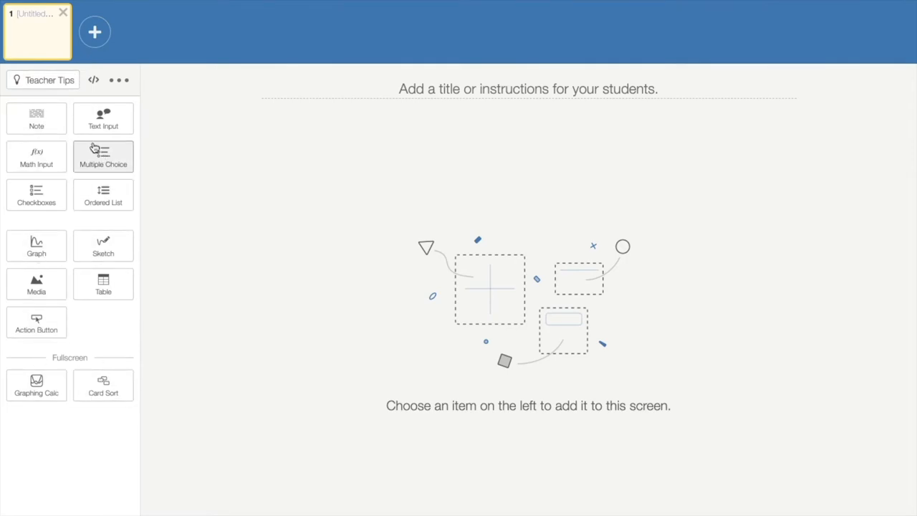
mouse_move(68, 380)
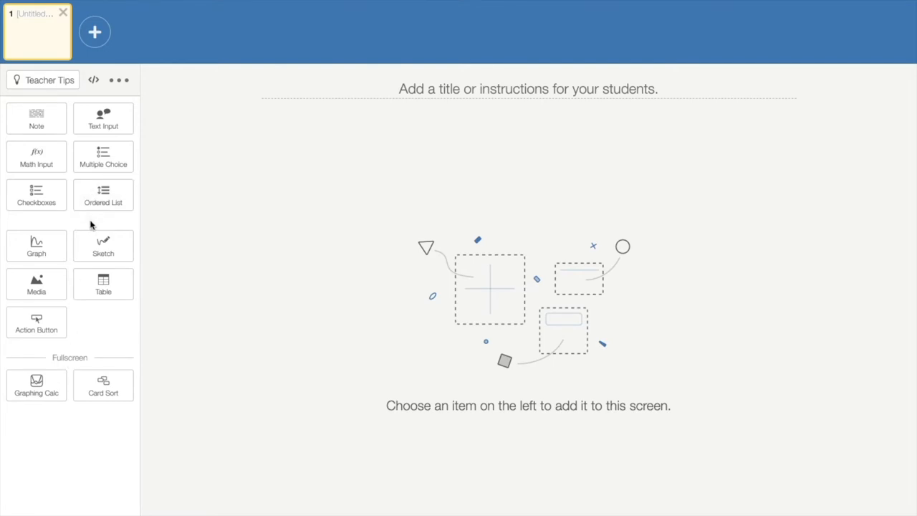
mouse_move(103, 246)
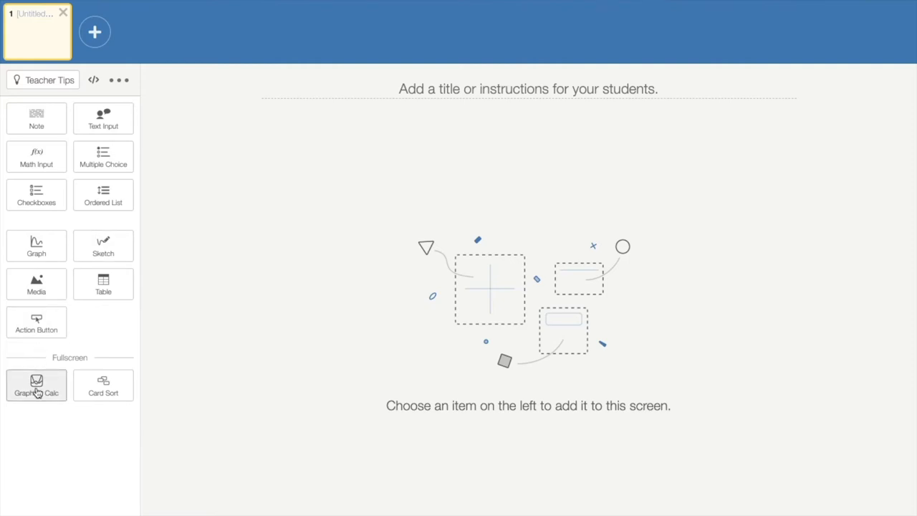
mouse_move(104, 195)
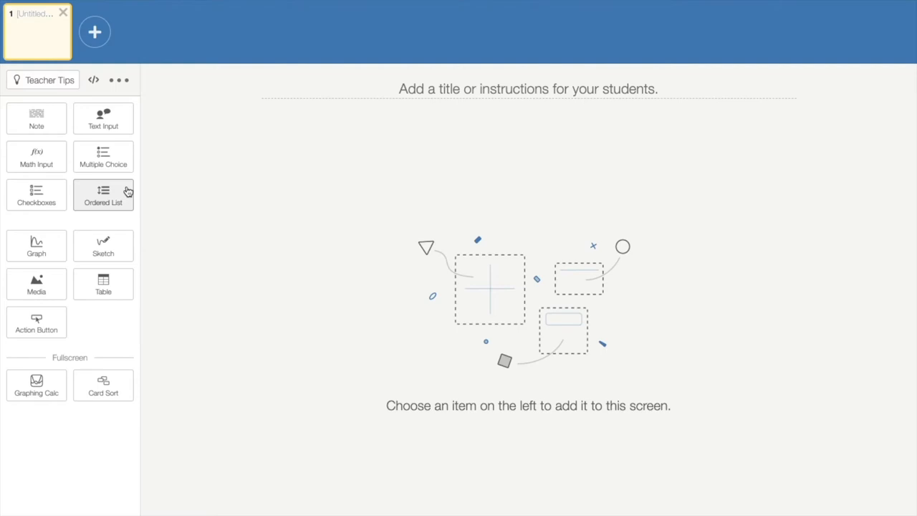
Add a WarmUp multiple-choice item asking which is not a type of solution.
left_click(104, 156)
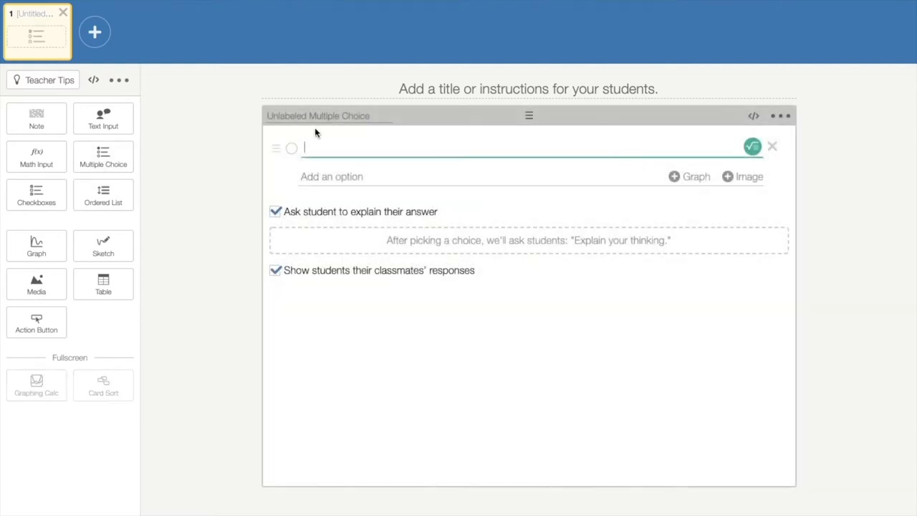
left_click(529, 89)
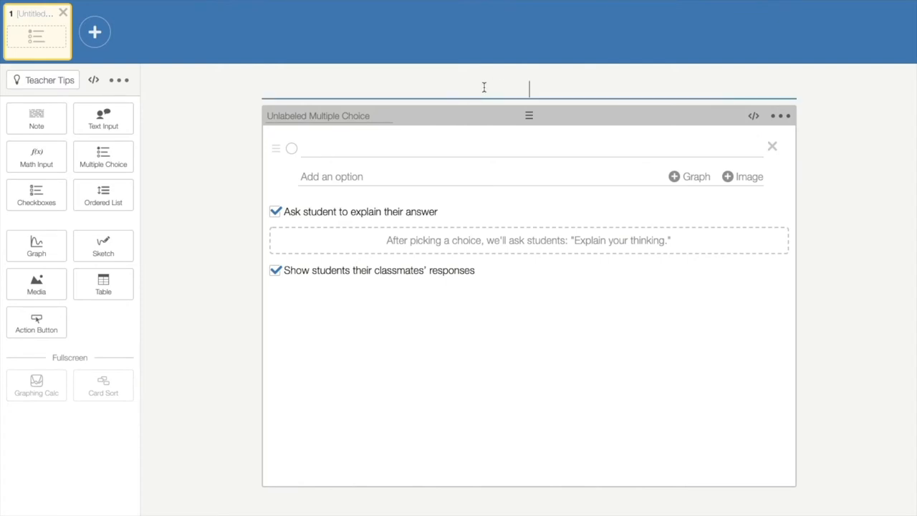
type("Which of the following is not a type of solution when solving eq")
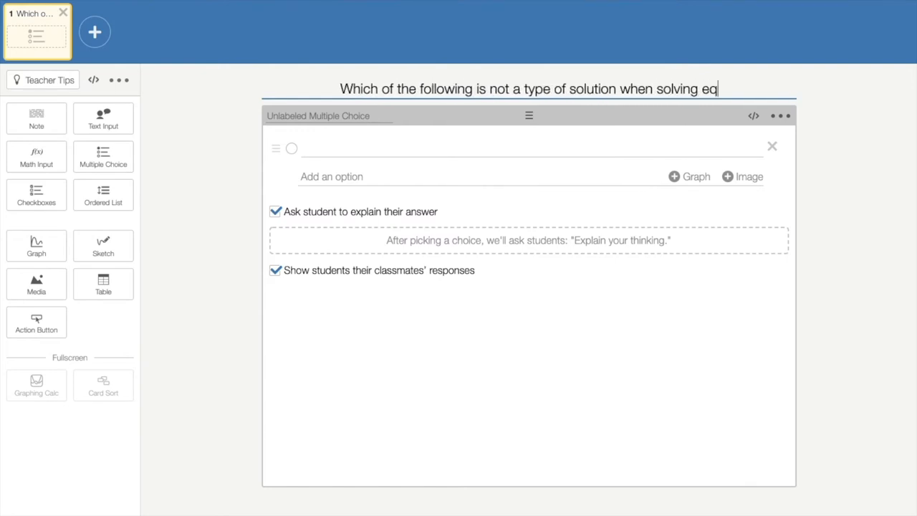
type("uations?")
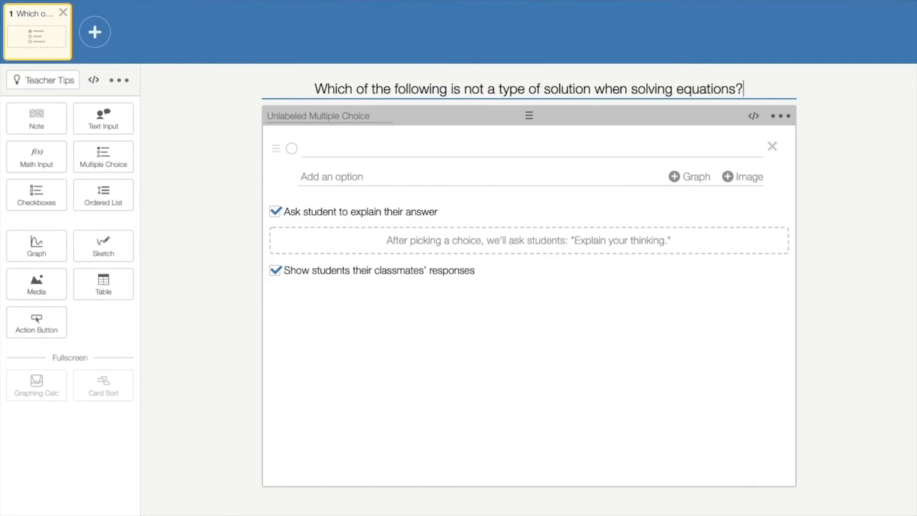
left_click(318, 116)
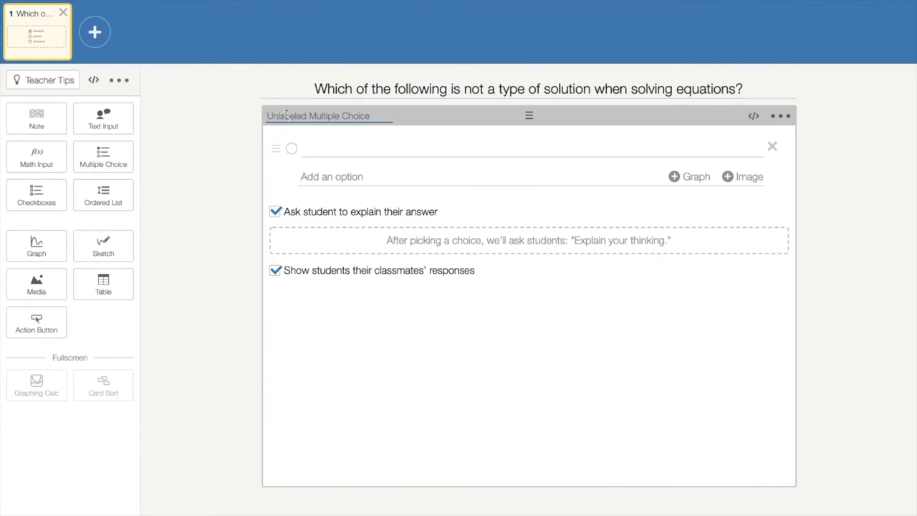
type("Warm")
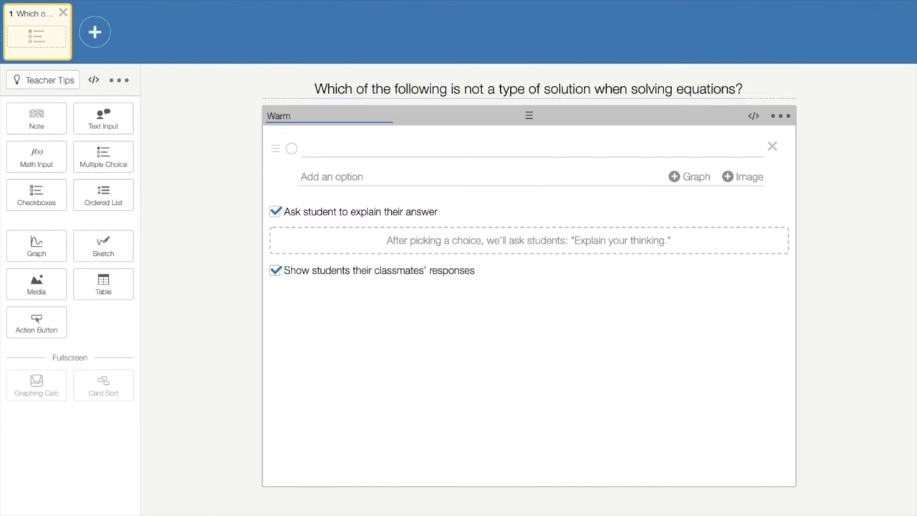
type("Up")
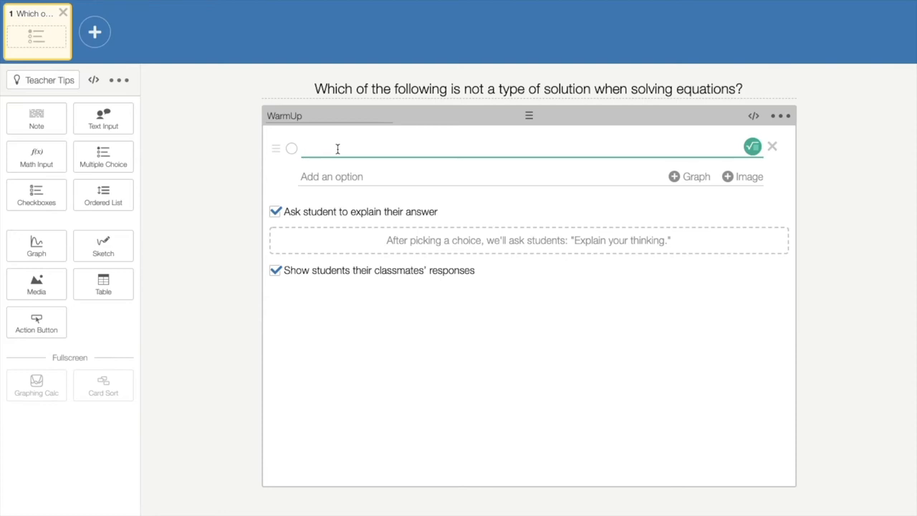
Enter choices one, two, infinitely many, and no solution, marking 'two solutions' correct.
type("one solution")
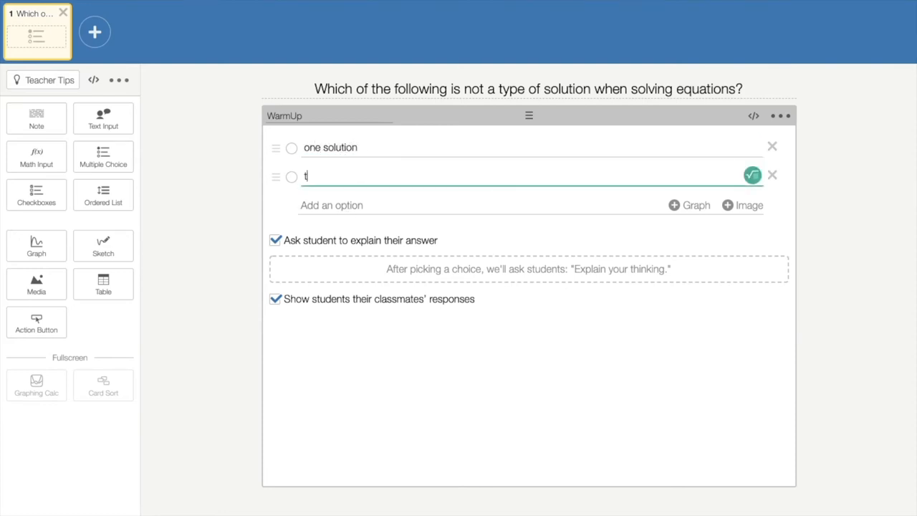
type("wo solutions")
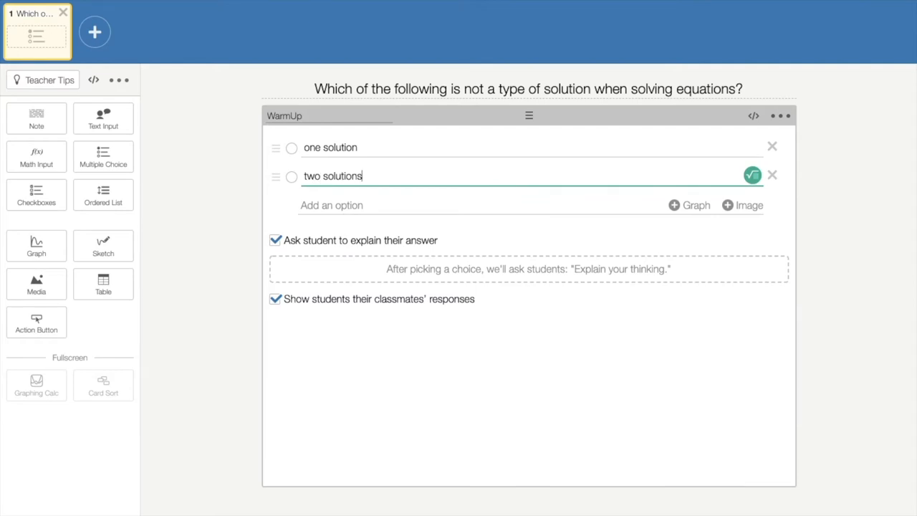
type("infinitely")
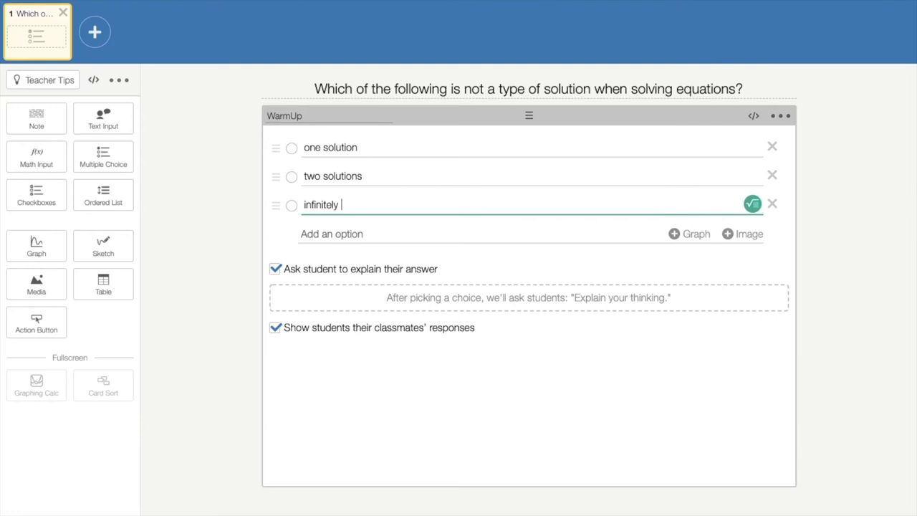
type("many solutio")
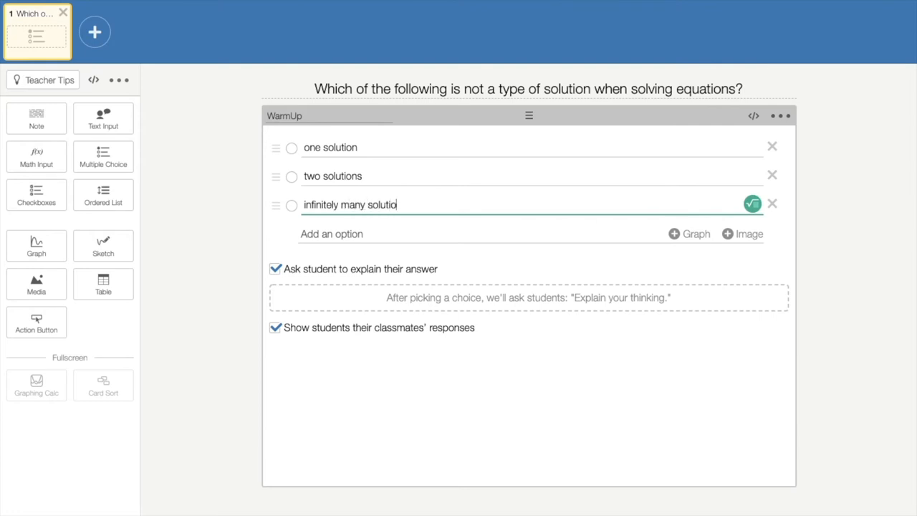
type("ns")
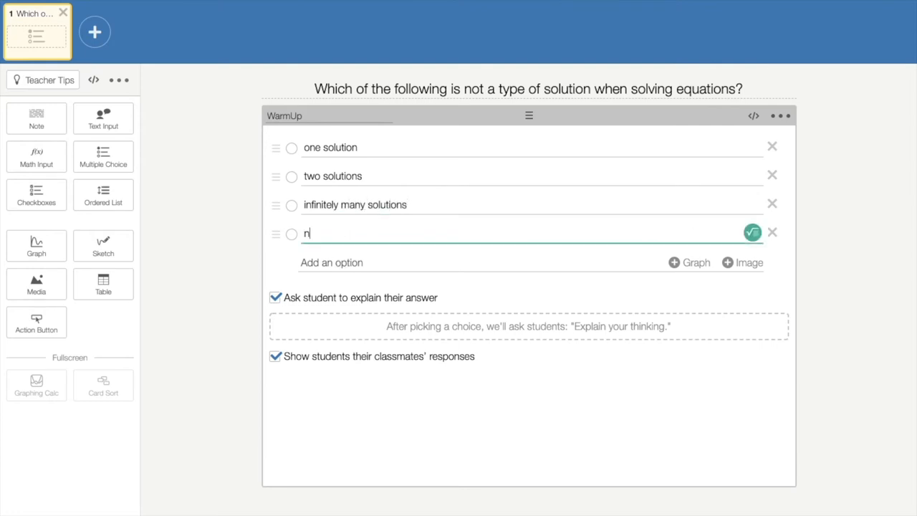
type("o solution")
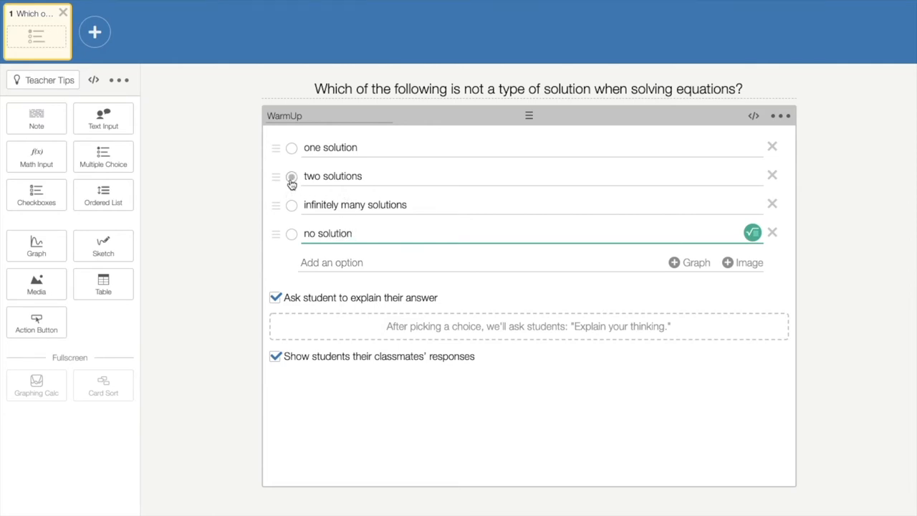
left_click(291, 176)
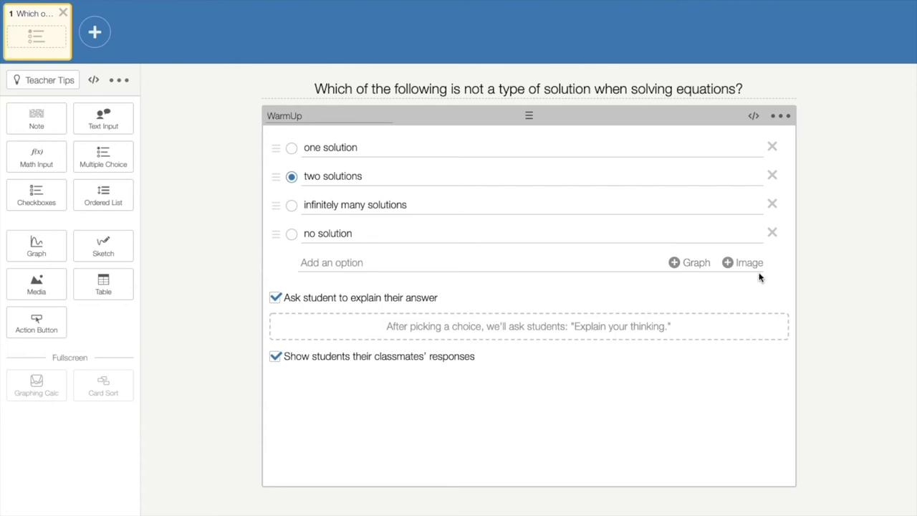
mouse_move(322, 312)
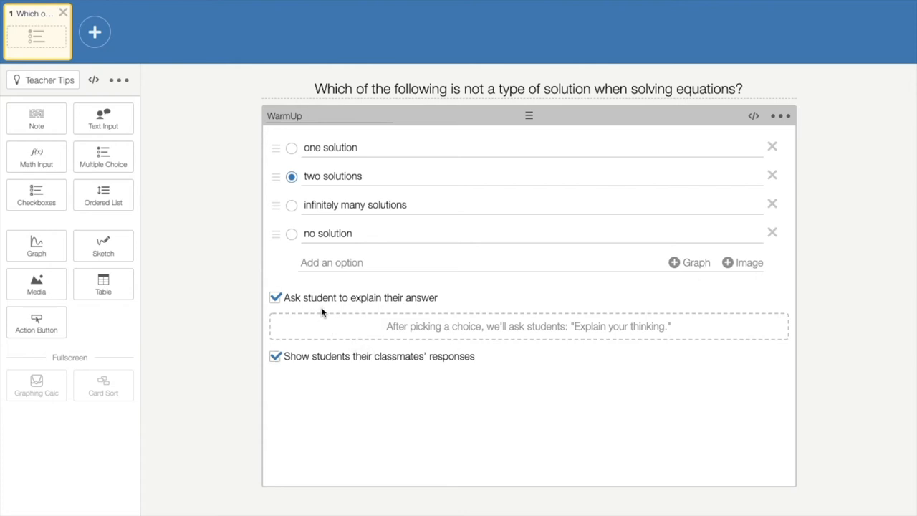
mouse_move(327, 307)
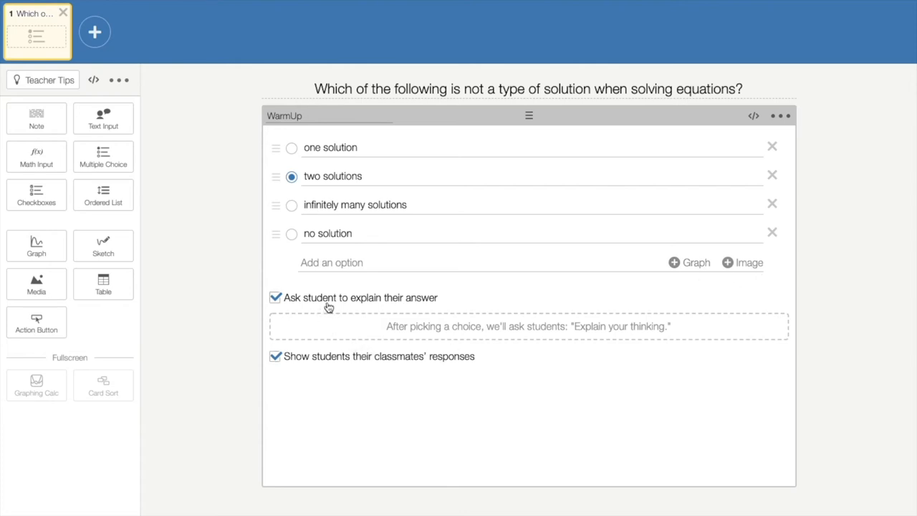
mouse_move(325, 351)
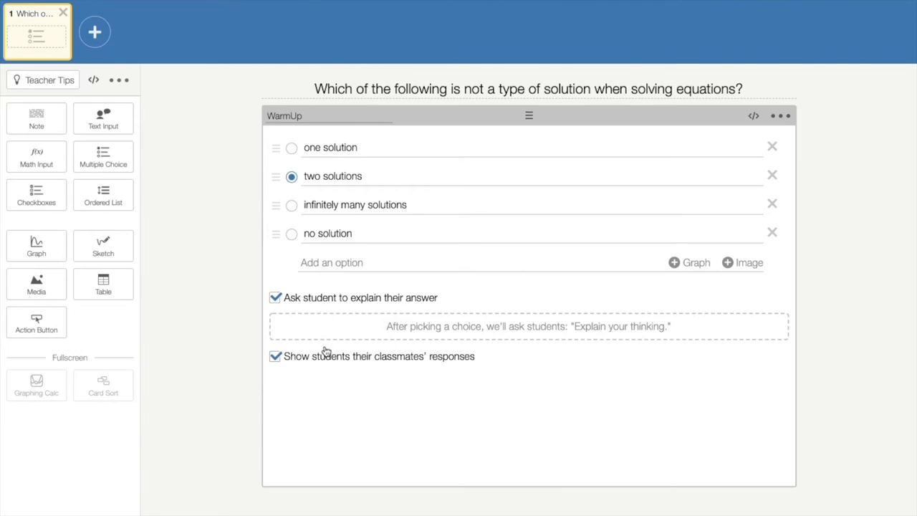
mouse_move(328, 366)
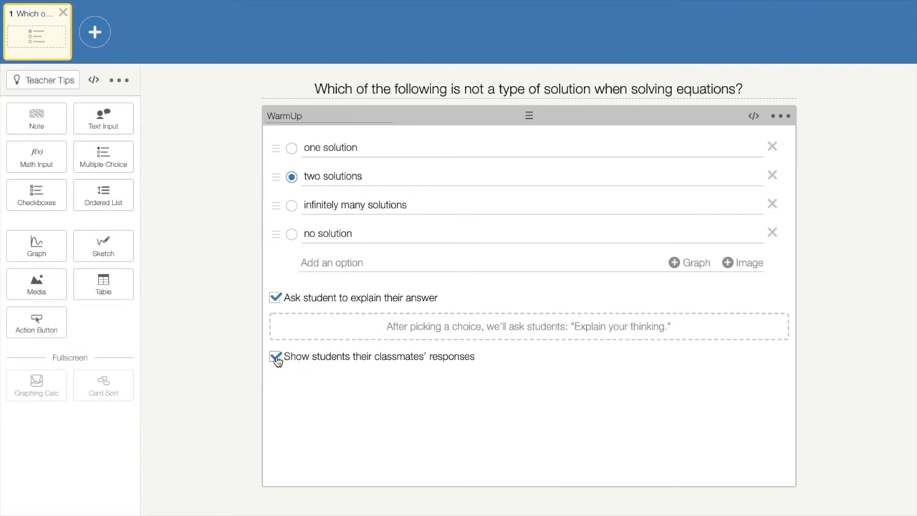
Turn off classmates' responses and the explain-your-answer prompt for WarmUp.
left_click(275, 356)
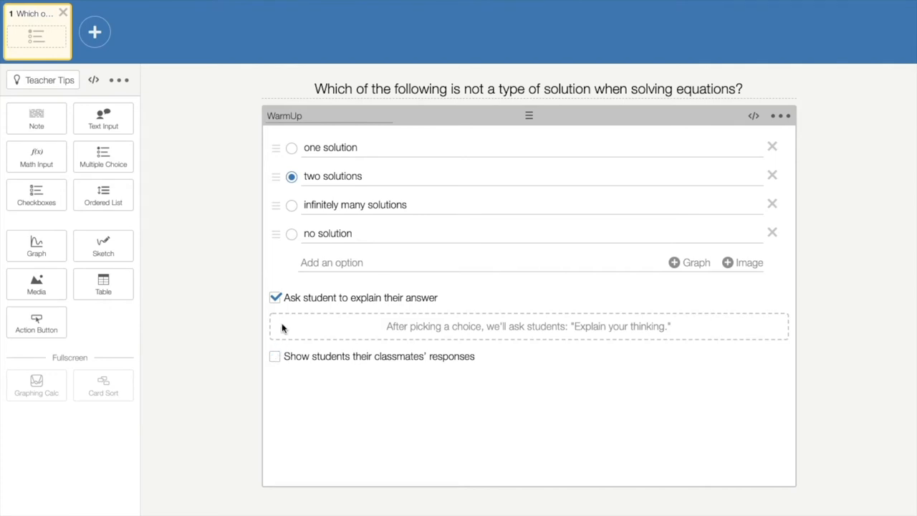
left_click(275, 298)
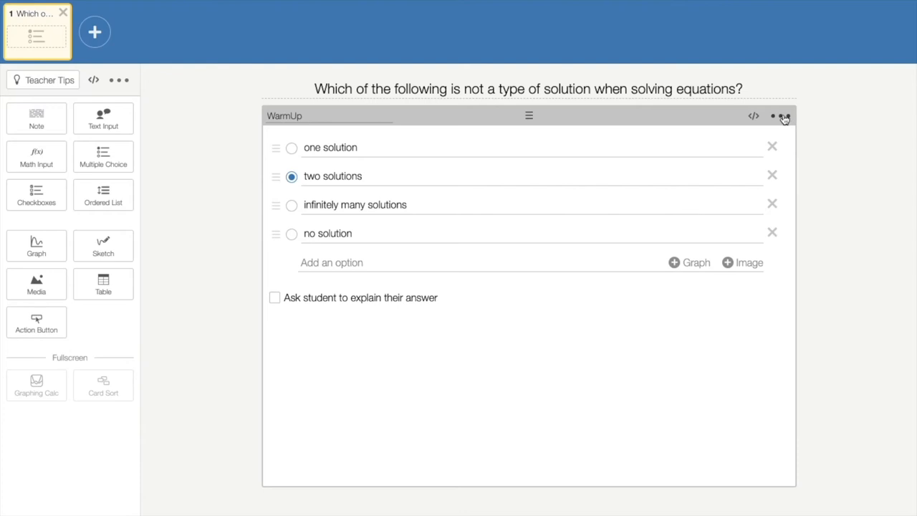
Enable 'Randomize choices' and 'Always have a selected option' in WarmUp's settings menu.
left_click(784, 116)
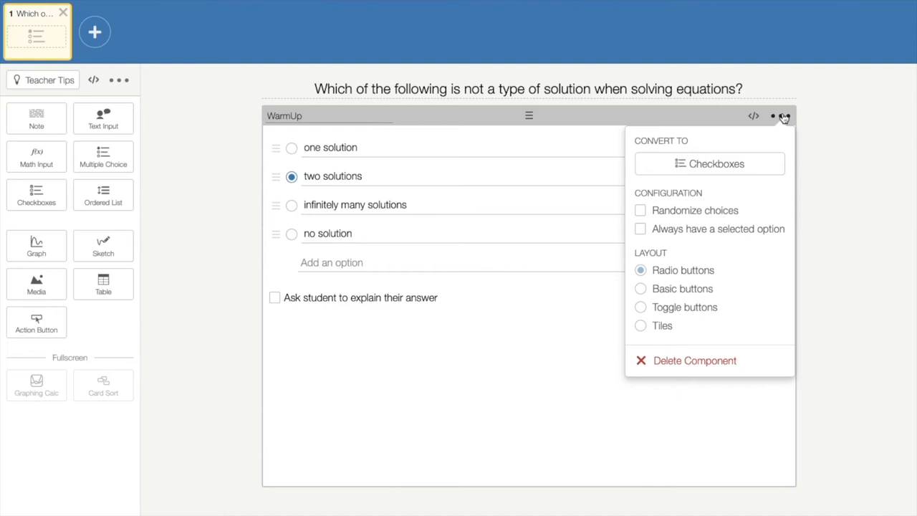
left_click(640, 210)
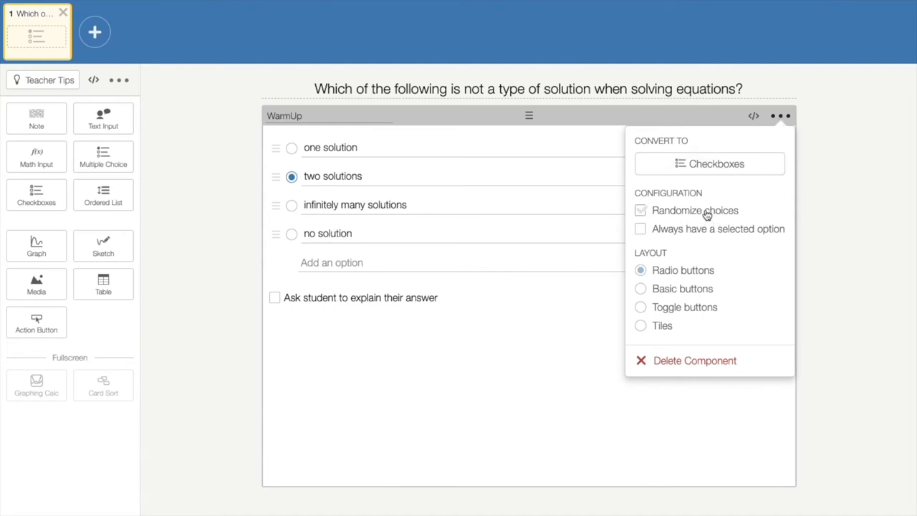
left_click(640, 229)
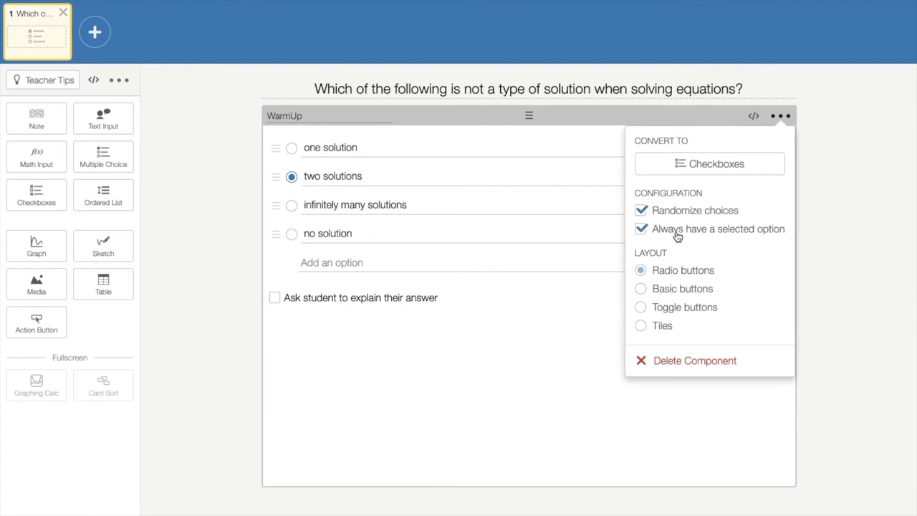
mouse_move(677, 244)
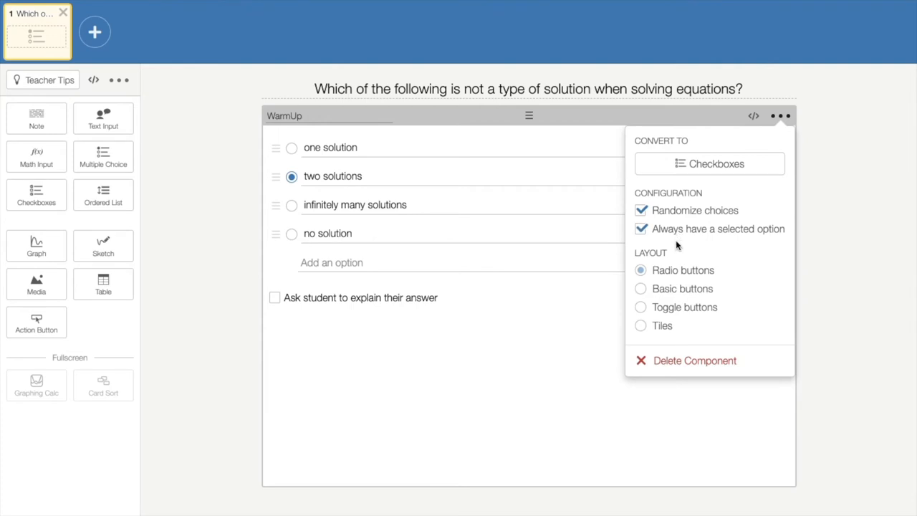
mouse_move(706, 301)
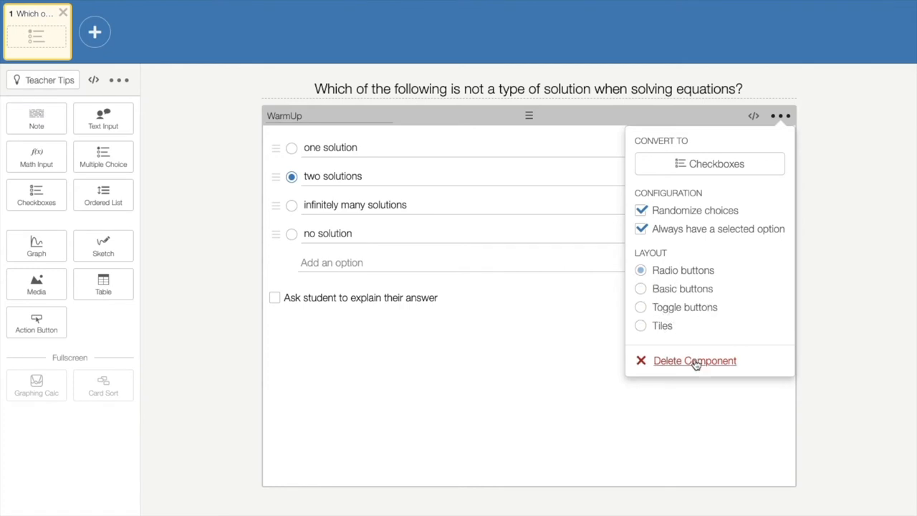
mouse_move(697, 369)
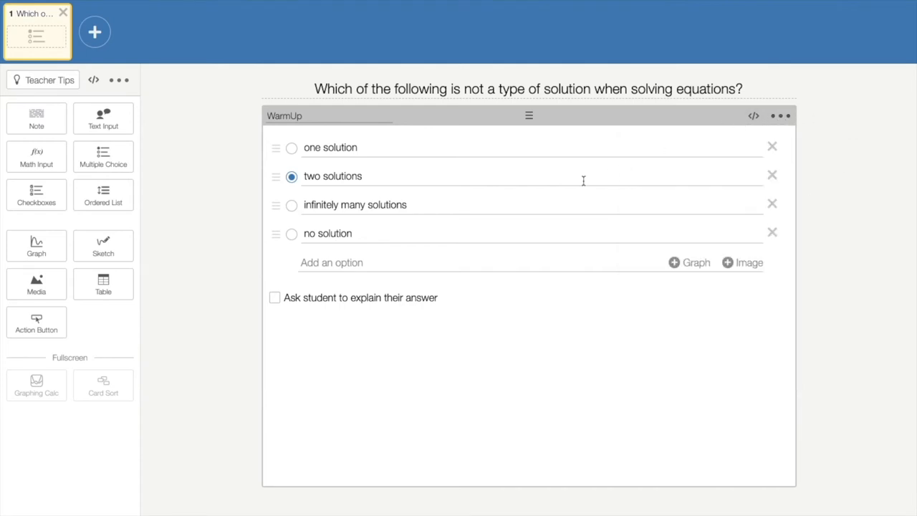
mouse_move(285, 248)
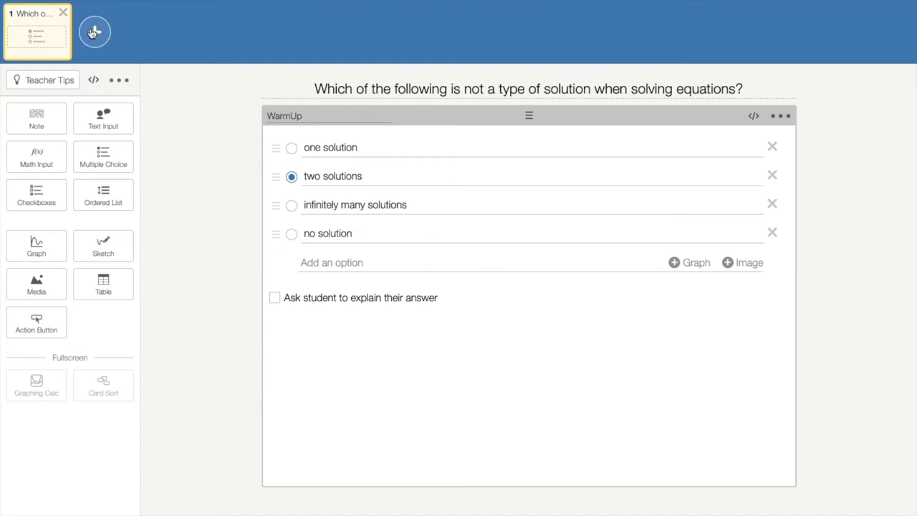
Add screen 2 titled 'Evaluating Multi-Step Equations'.
left_click(94, 33)
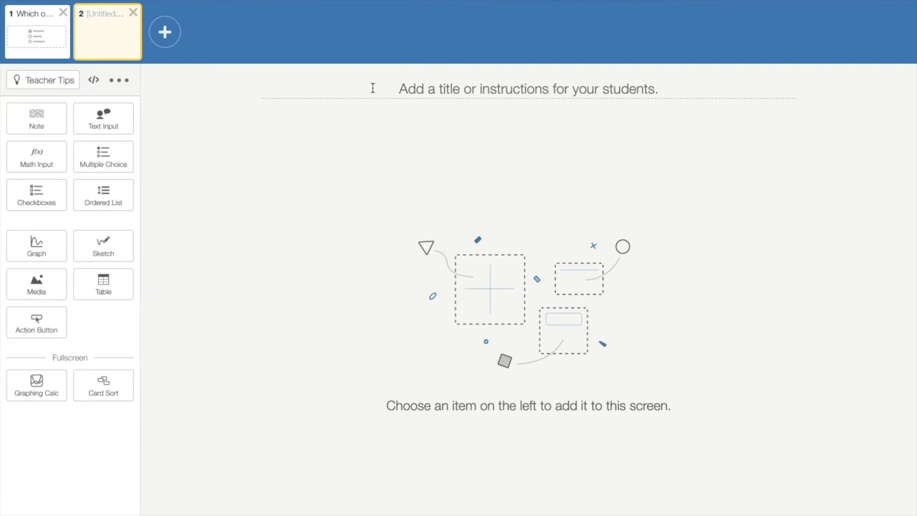
left_click(529, 89)
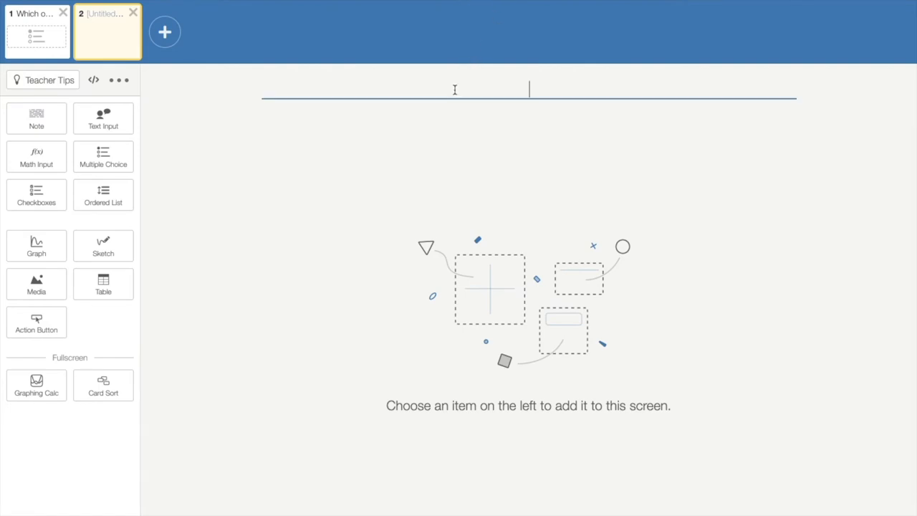
type("Evaluating")
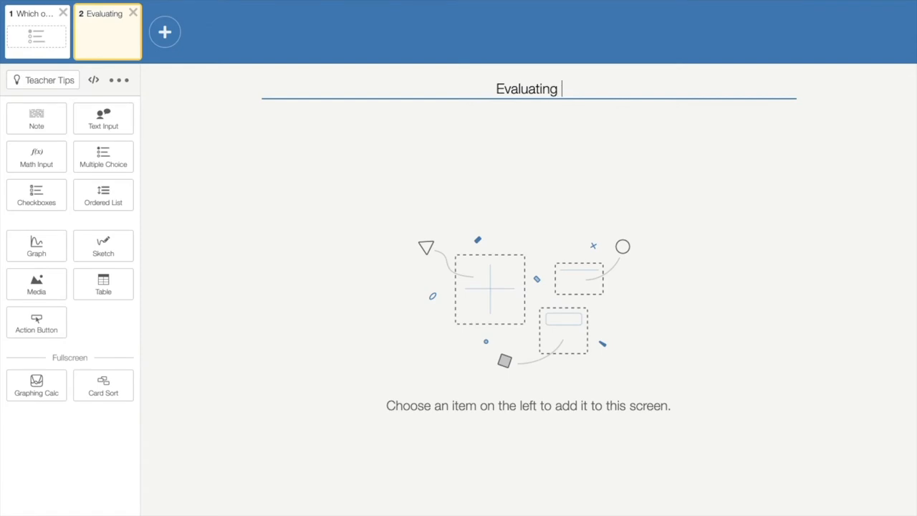
type("Multi")
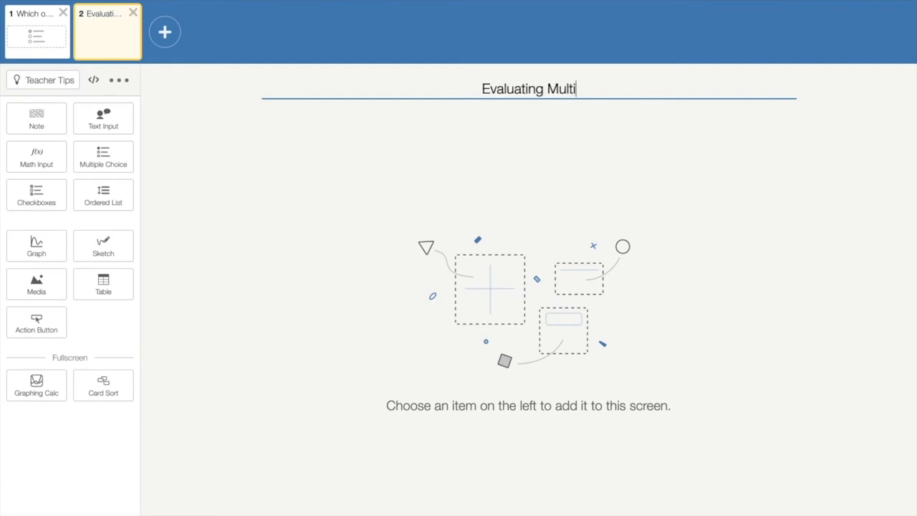
type("-Step")
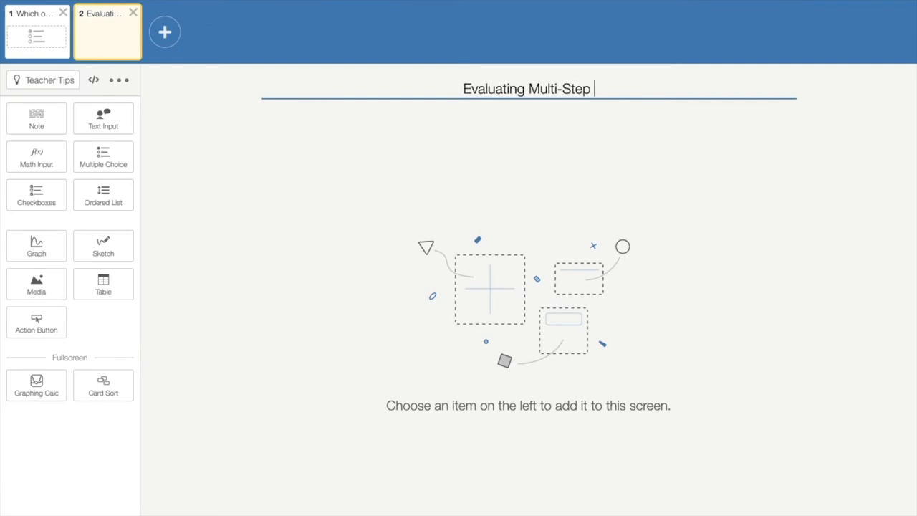
type("Equations")
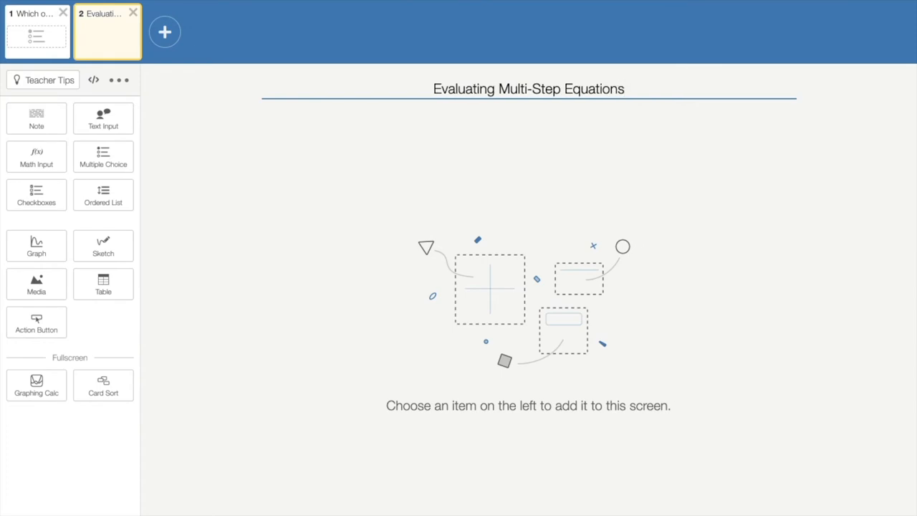
mouse_move(36, 285)
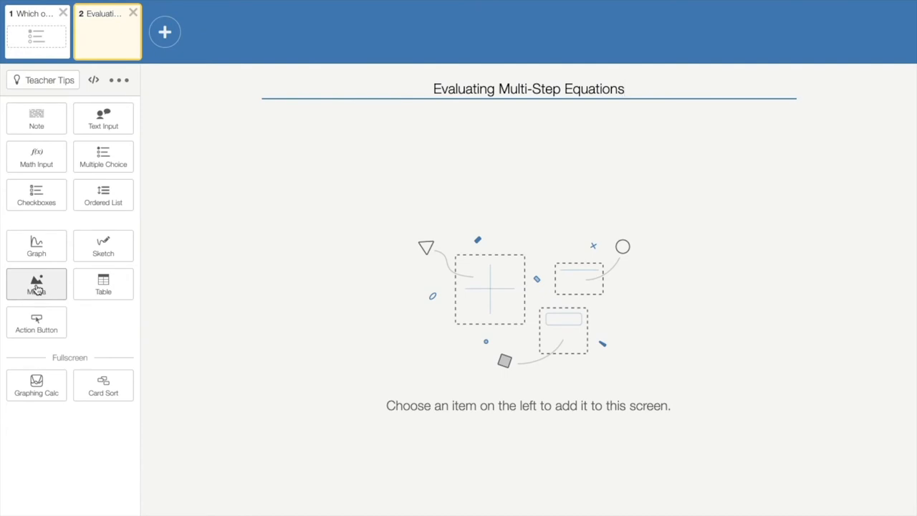
Add an empty Media component to the Evaluating Multi-Step Equations screen.
left_click(36, 283)
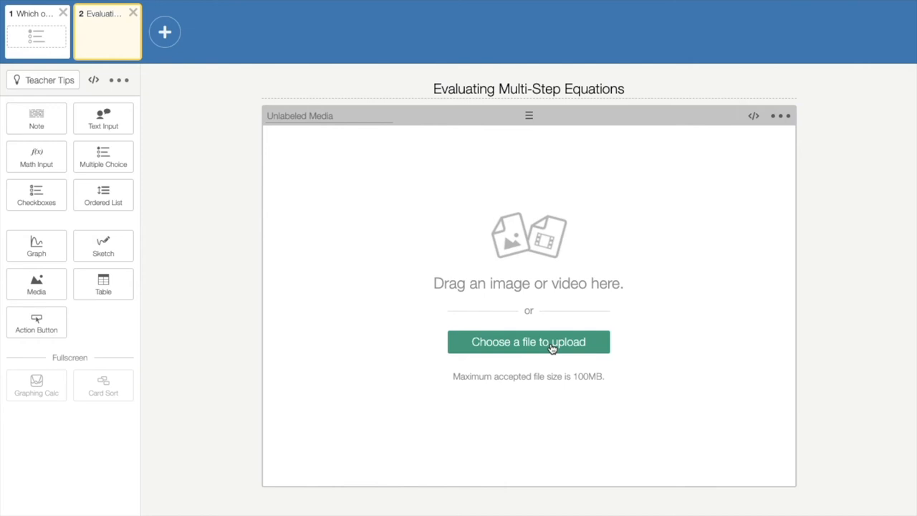
mouse_move(204, 251)
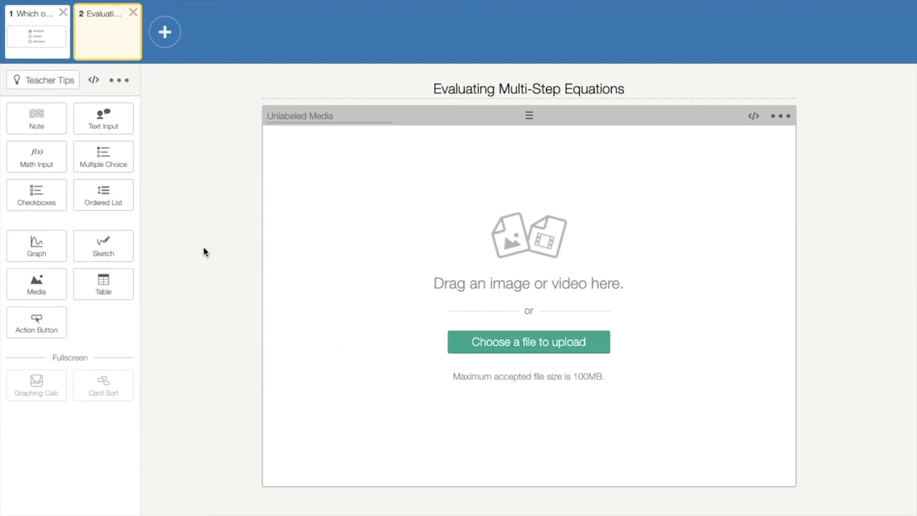
mouse_move(361, 166)
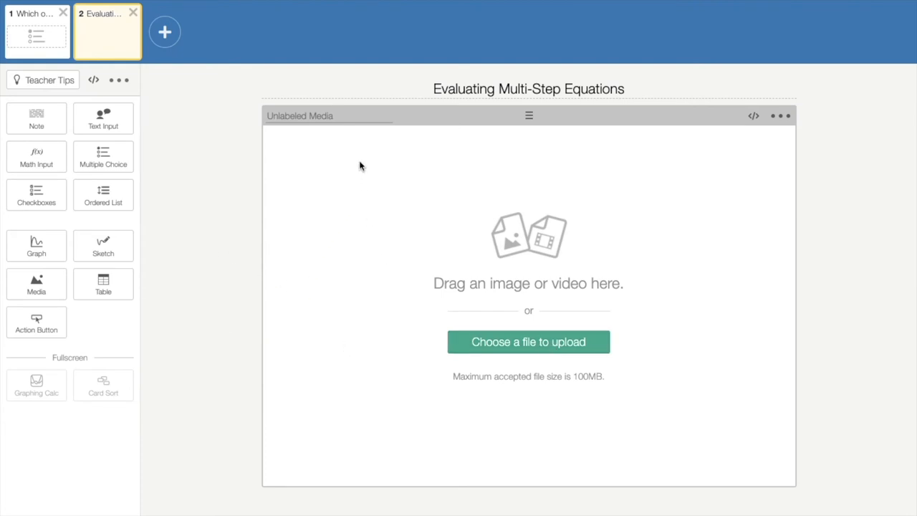
mouse_move(103, 157)
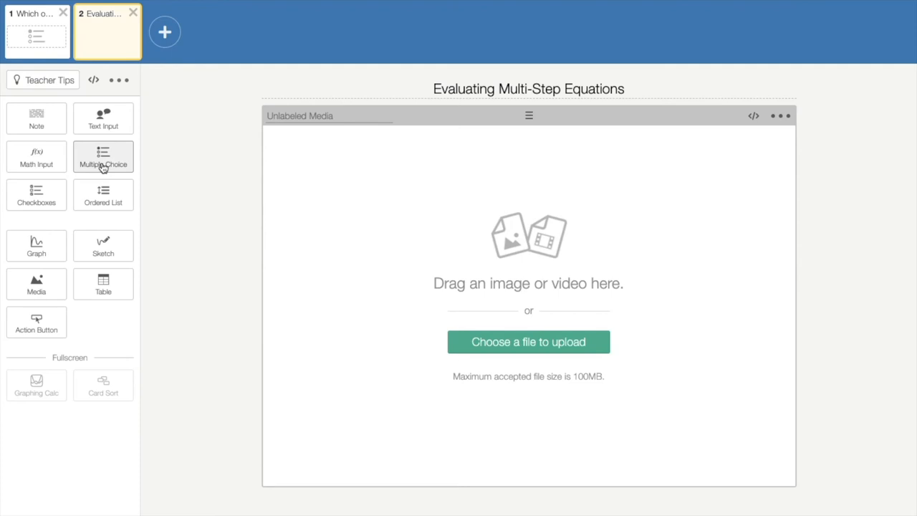
mouse_move(229, 208)
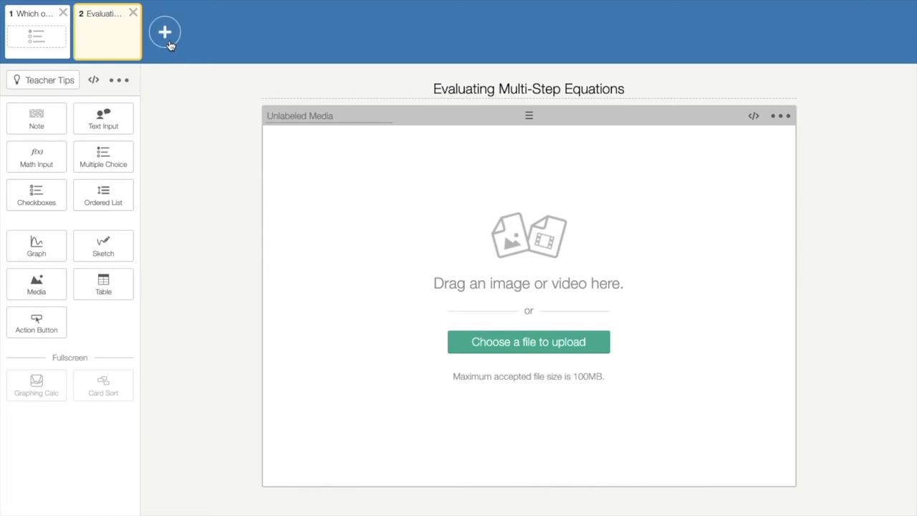
Add screen 3 titled 'Collaborative Practice' and place an empty card sort on it.
left_click(164, 32)
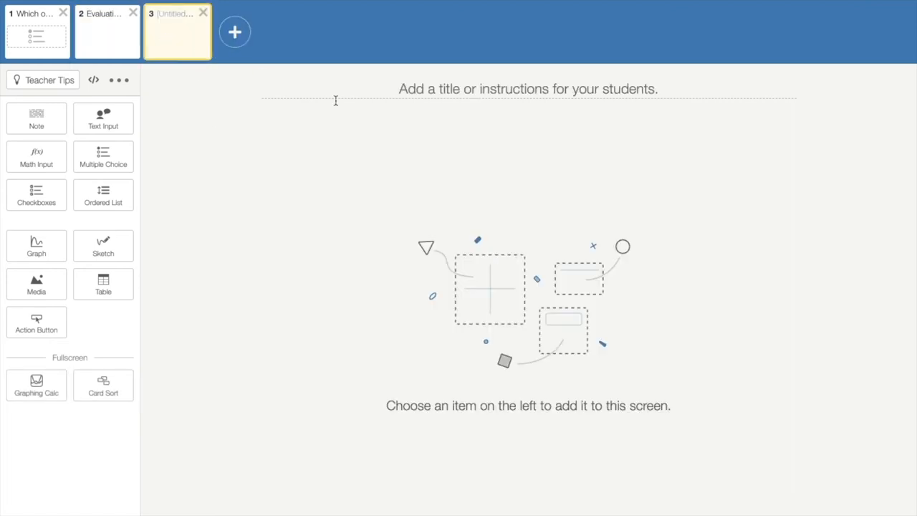
left_click(528, 88)
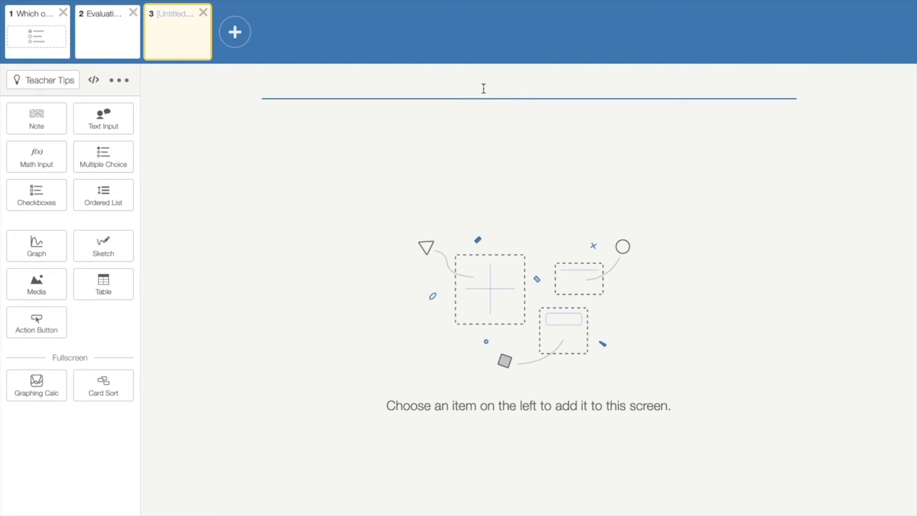
mouse_move(243, 251)
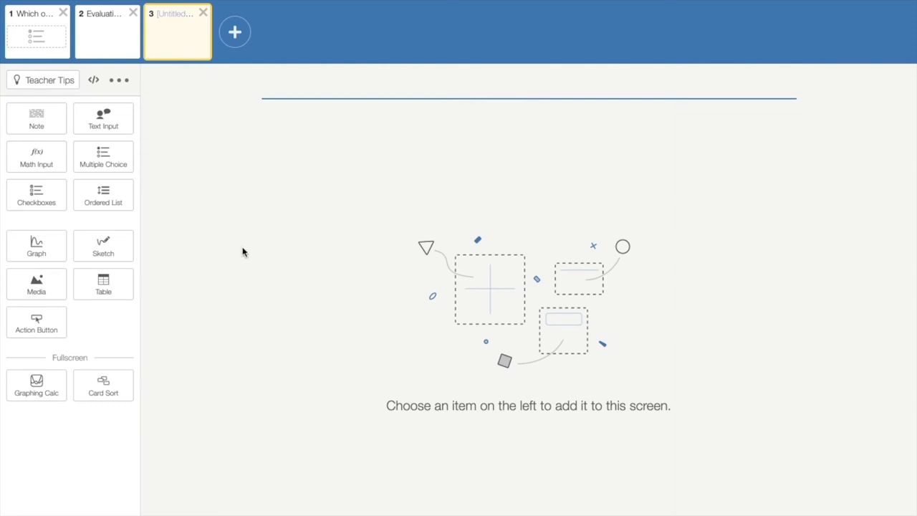
mouse_move(551, 122)
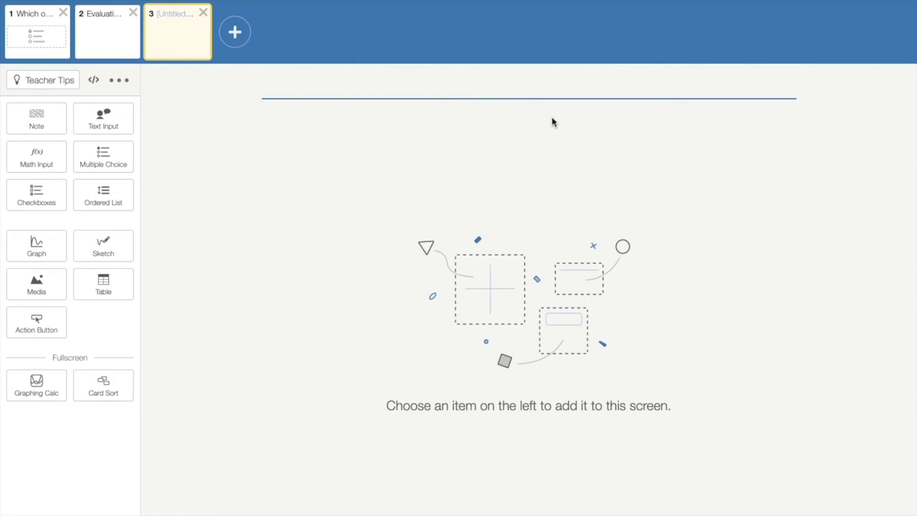
mouse_move(558, 119)
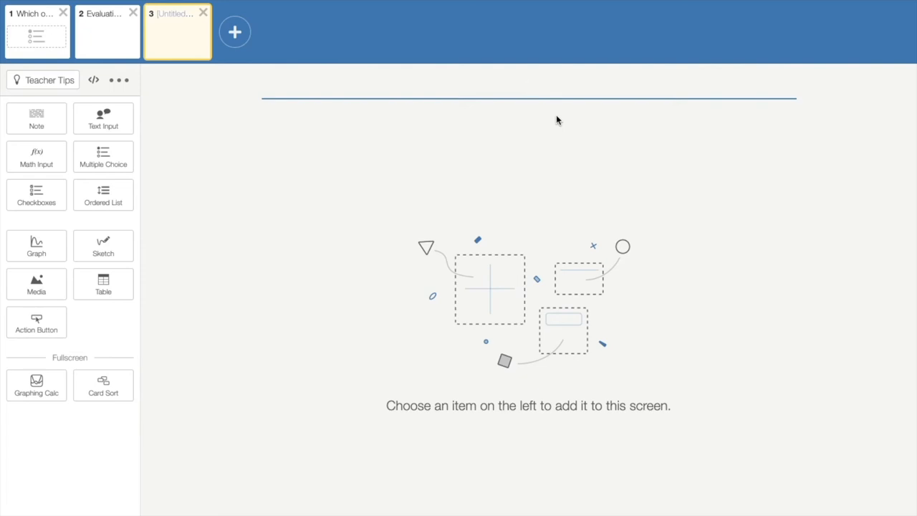
type("Colla")
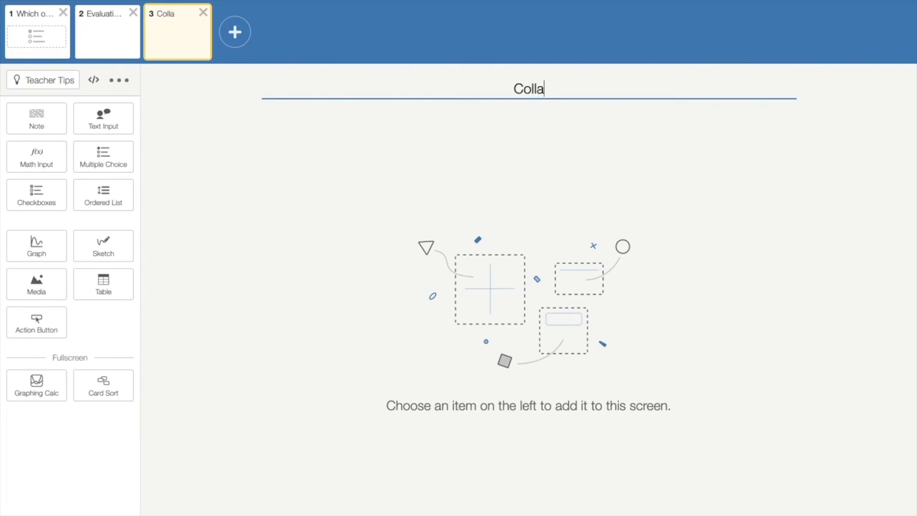
type("borative P")
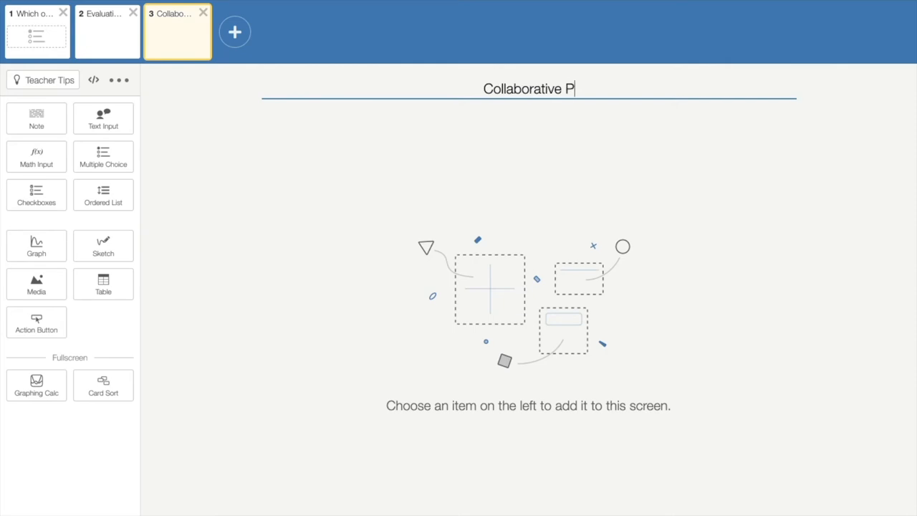
type("ractice")
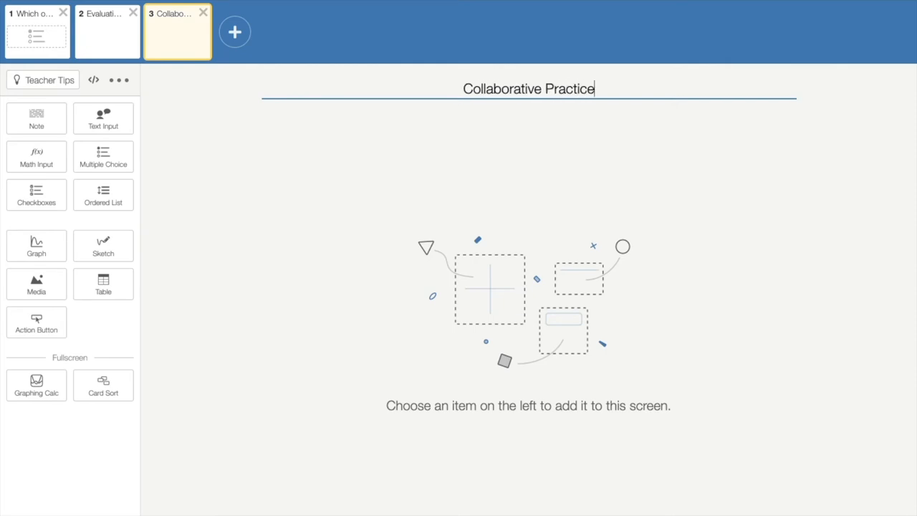
mouse_move(104, 385)
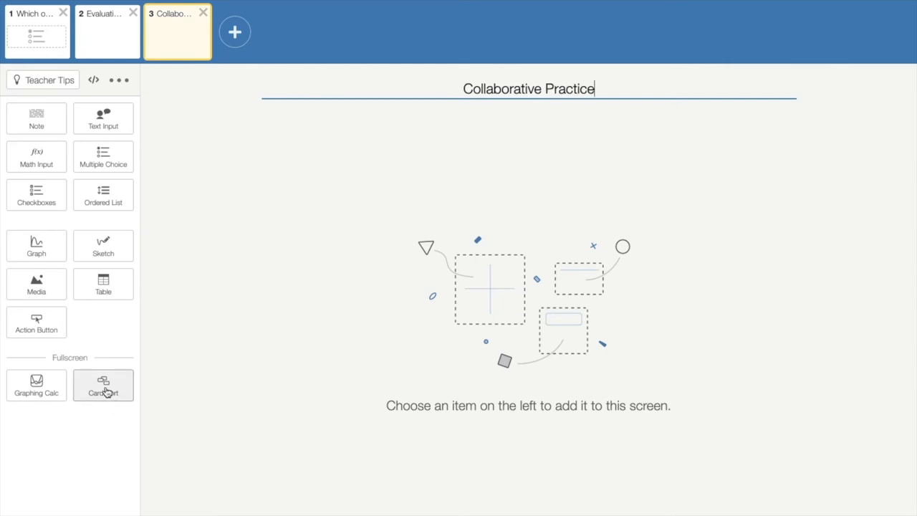
left_click(103, 386)
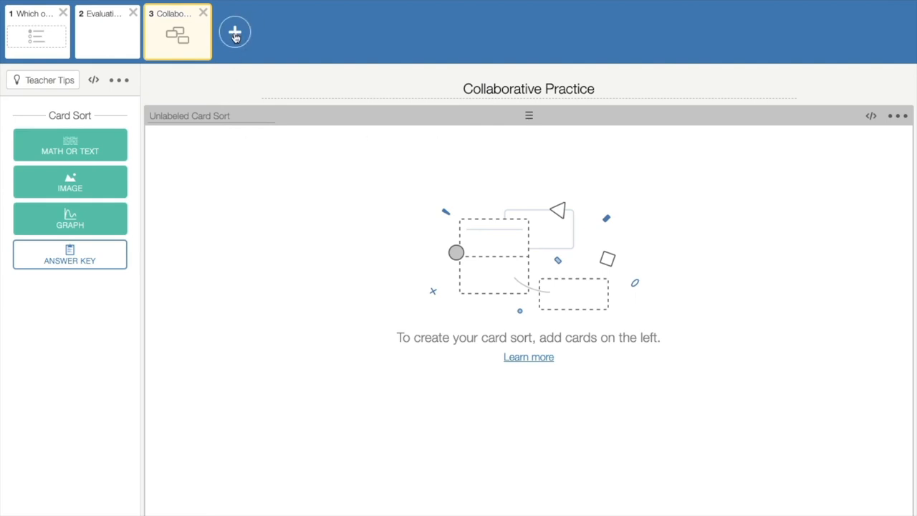
Add a fourth screen titled 'Reflection'.
left_click(235, 31)
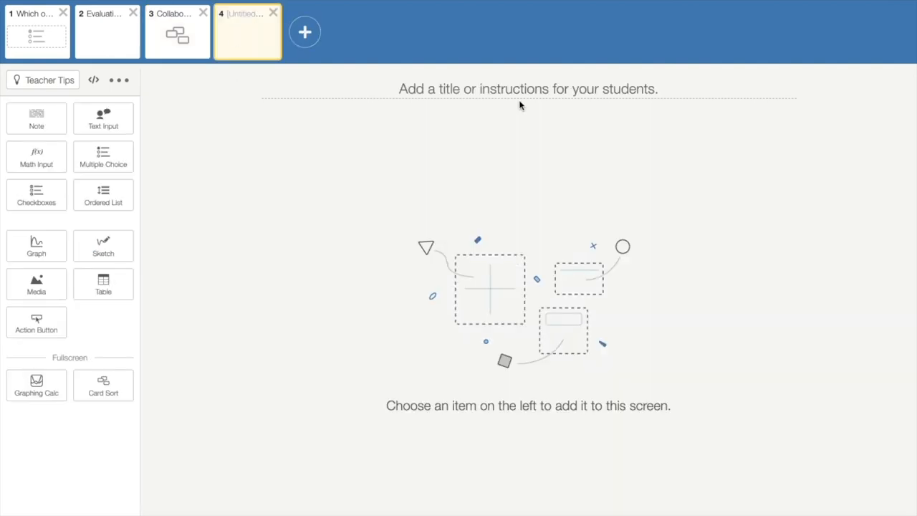
type("R")
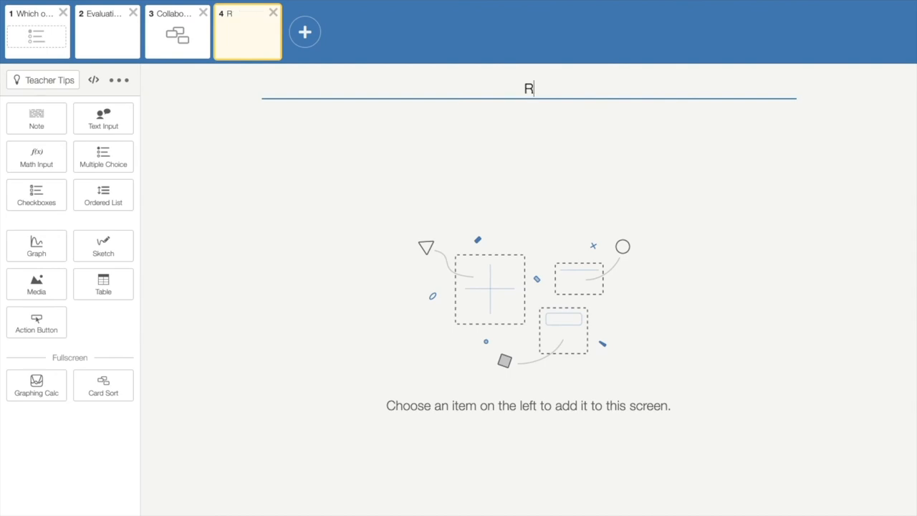
type("eflec")
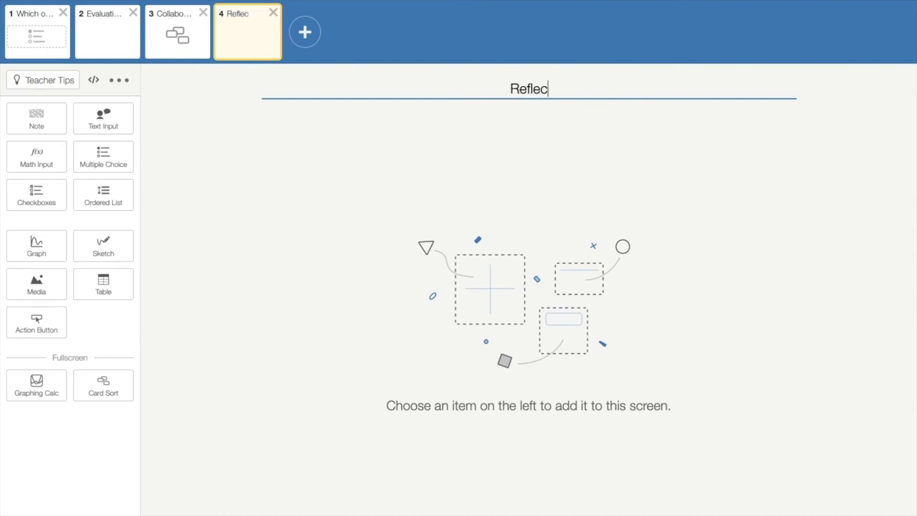
type("tion")
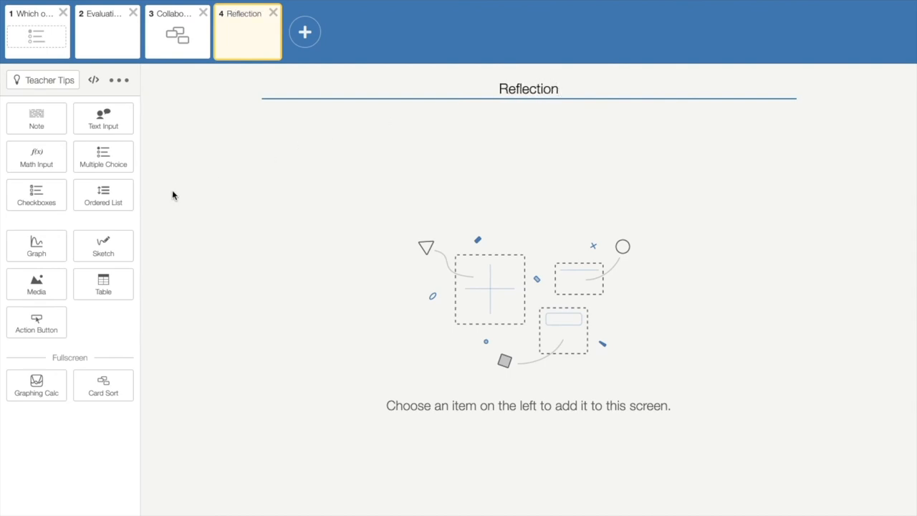
mouse_move(103, 246)
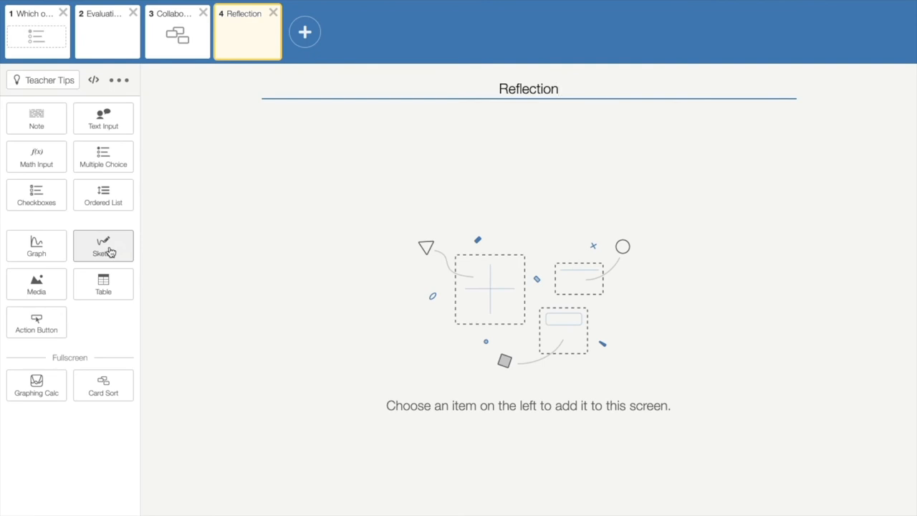
Add a blank sketch item to the Reflection screen.
left_click(103, 246)
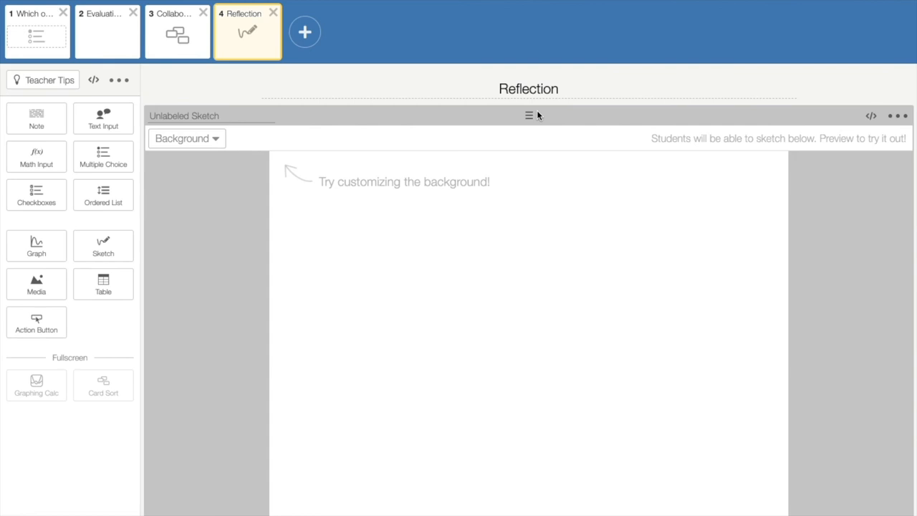
mouse_move(108, 140)
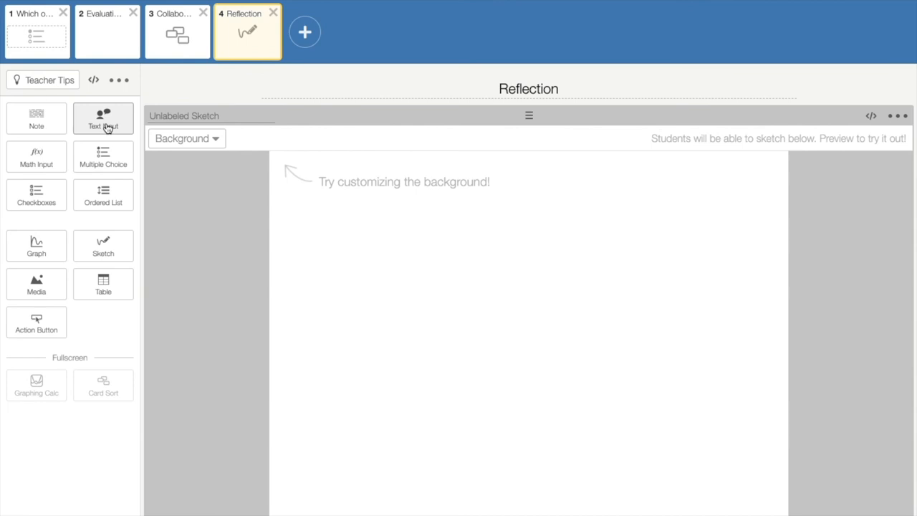
mouse_move(770, 177)
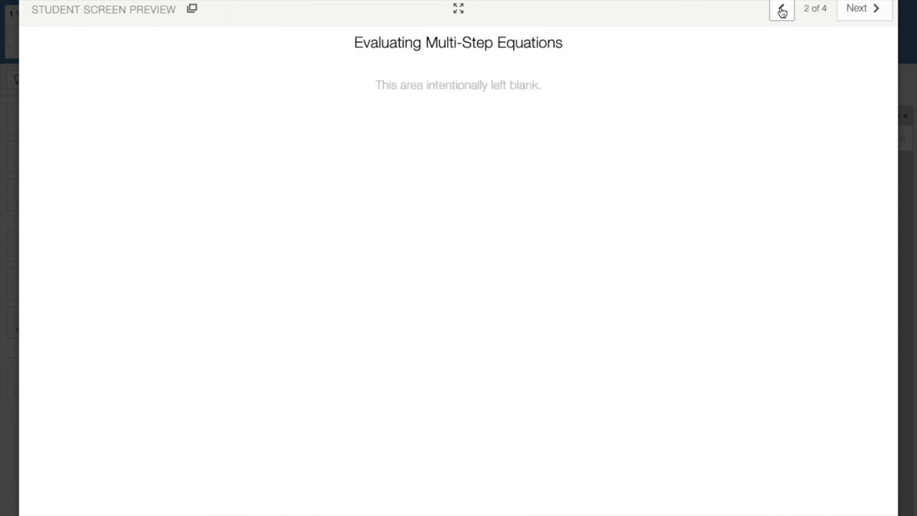
Step the student preview back to screen 1, forward to screen 2, then close it.
left_click(782, 12)
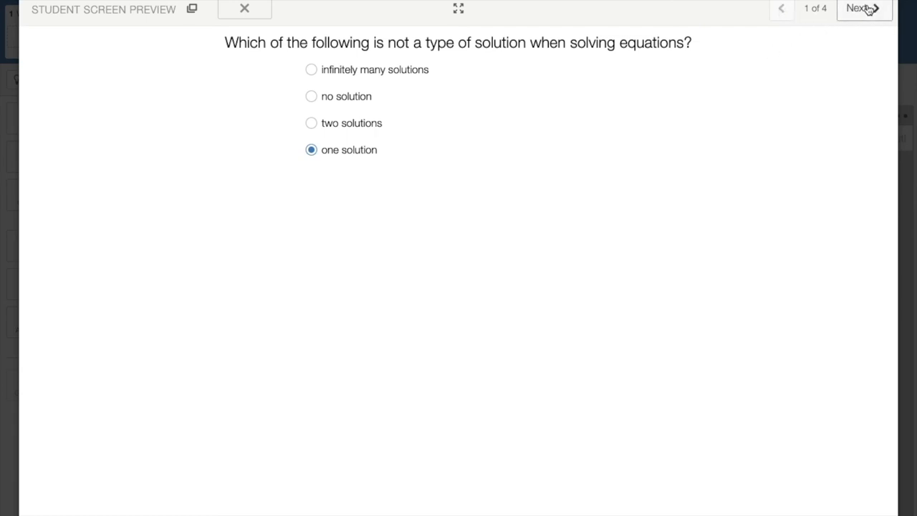
left_click(864, 8)
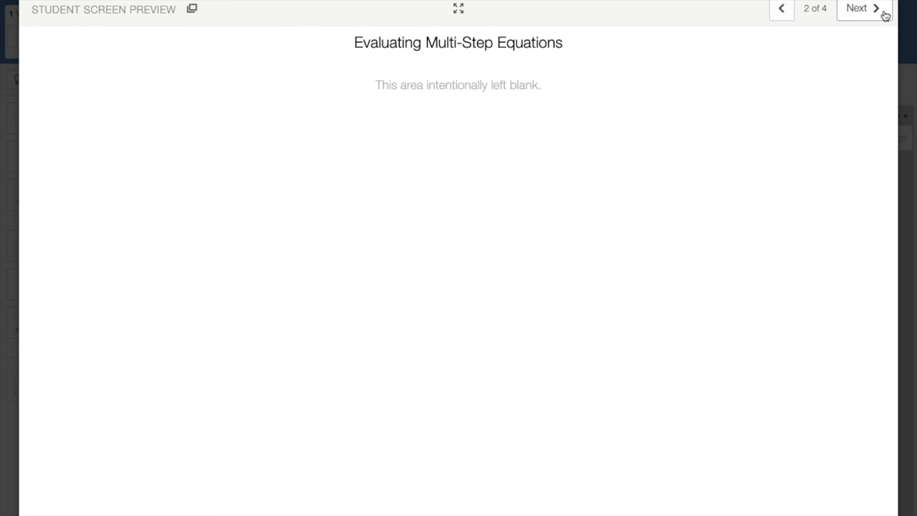
mouse_move(865, 8)
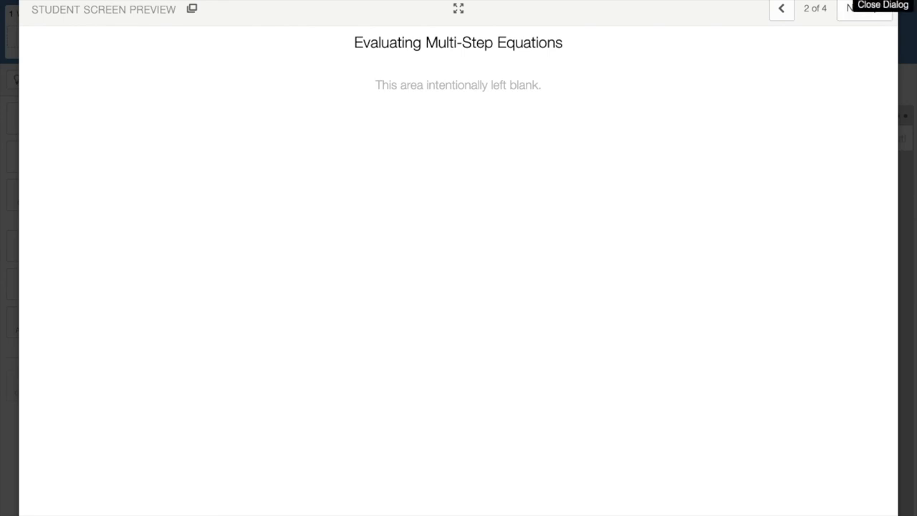
left_click(882, 7)
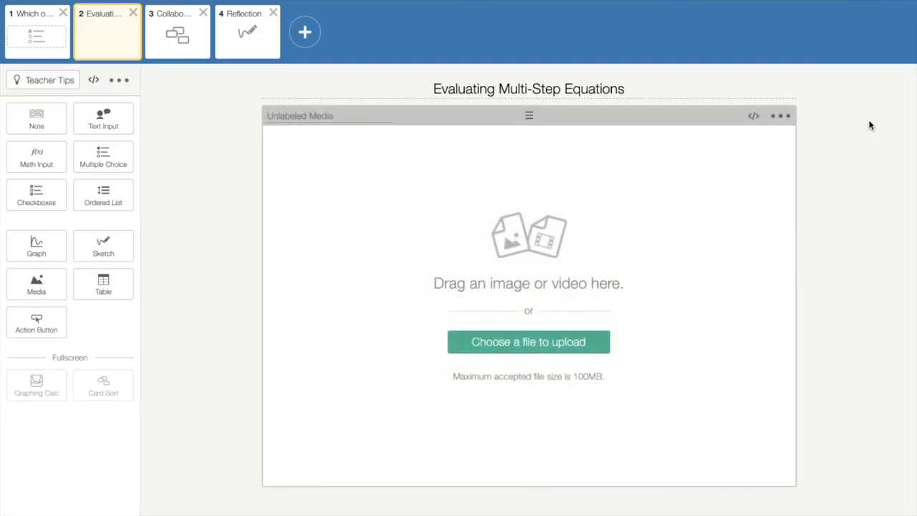
mouse_move(868, 149)
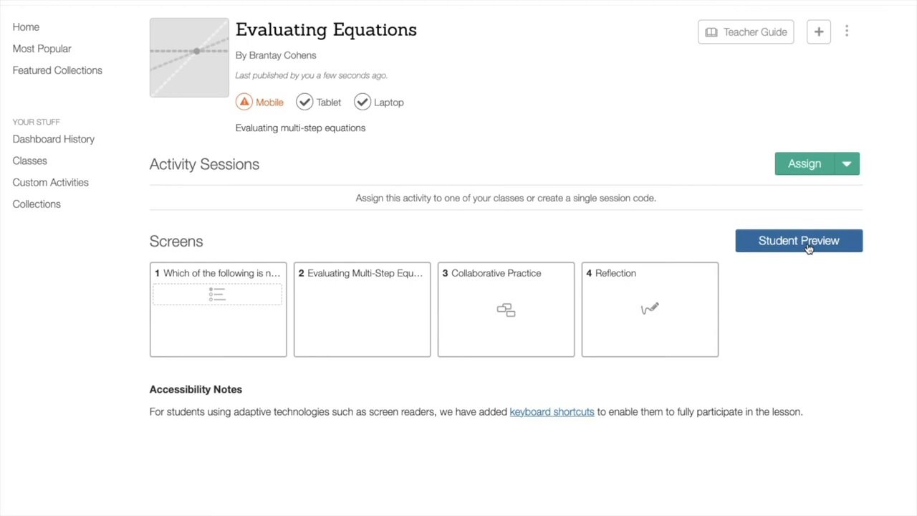
mouse_move(806, 249)
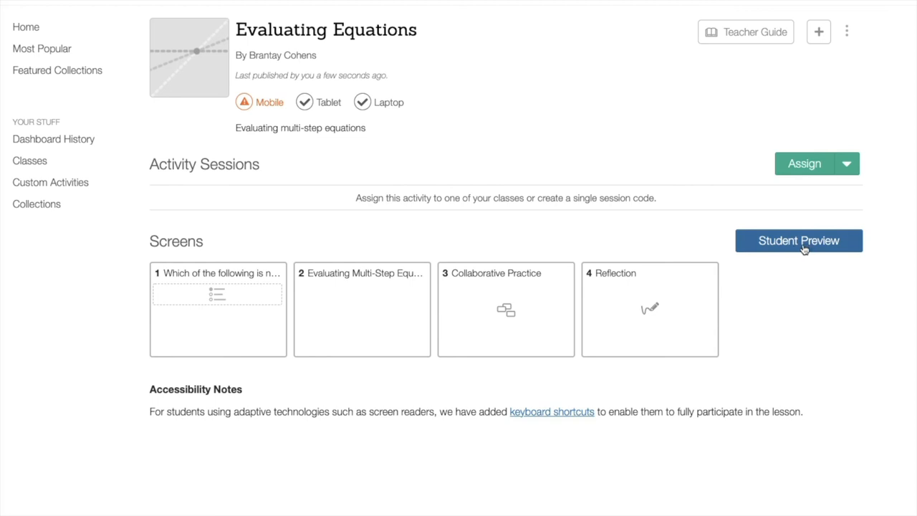